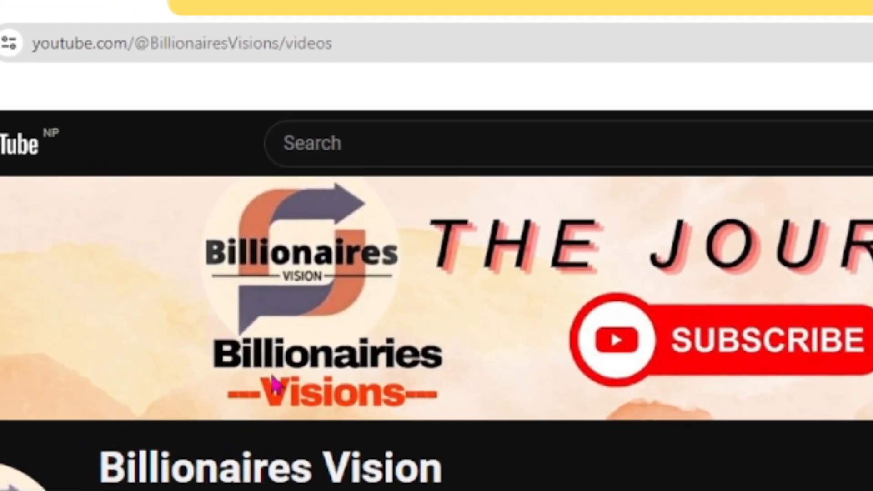
- Start a new Chrome tab and begin entering the freedomain.one address
left_click(497, 19)
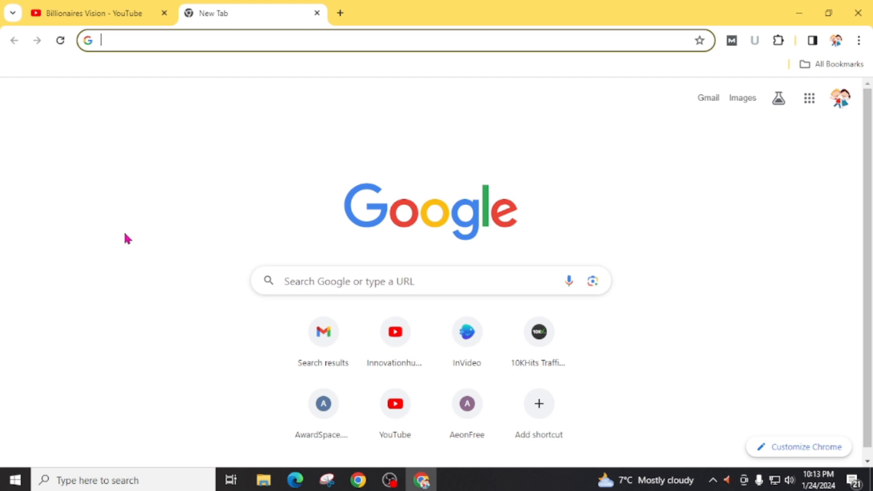
type("freedomain.com")
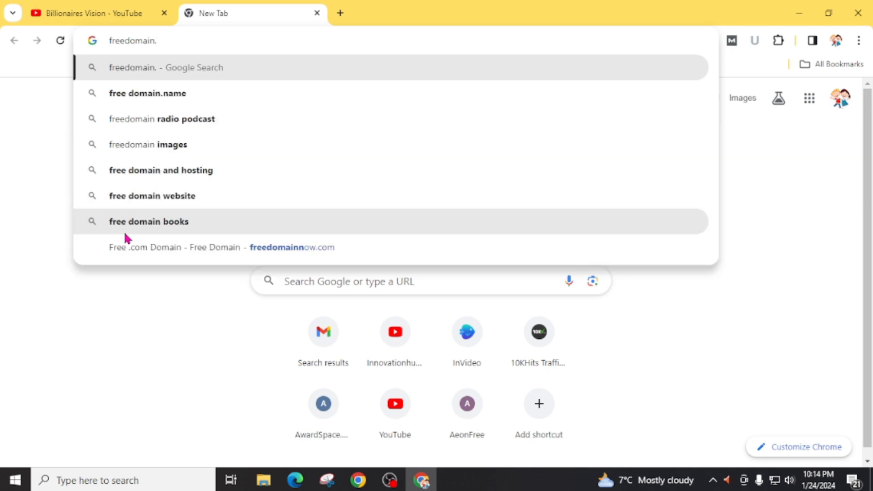
type("on")
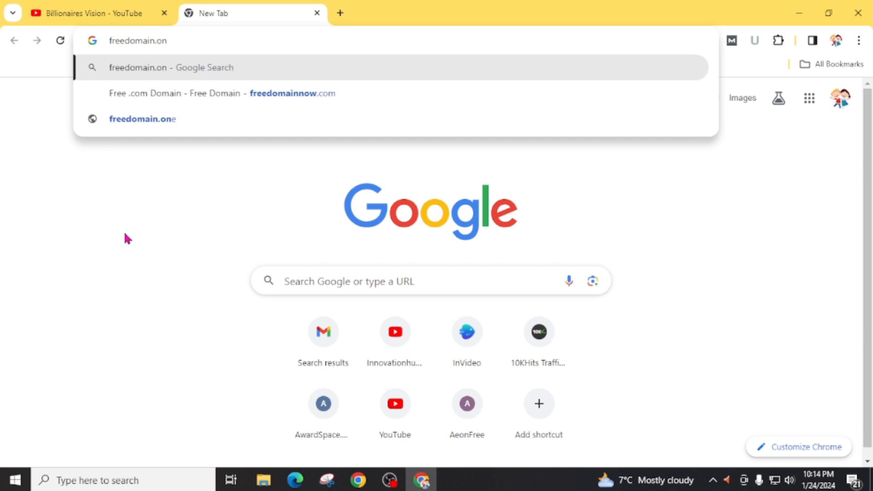
- Load freedomain.one and scroll through its Free Services, including WordPress hosting
left_click(141, 118)
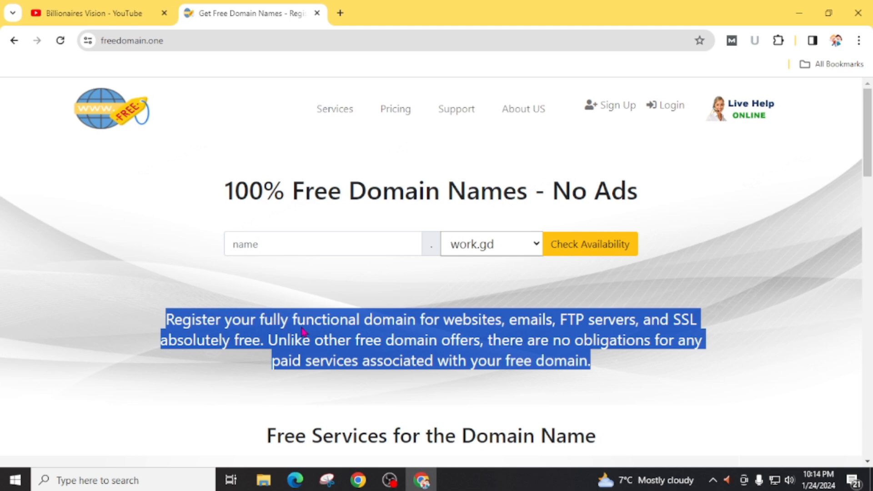
mouse_move(211, 359)
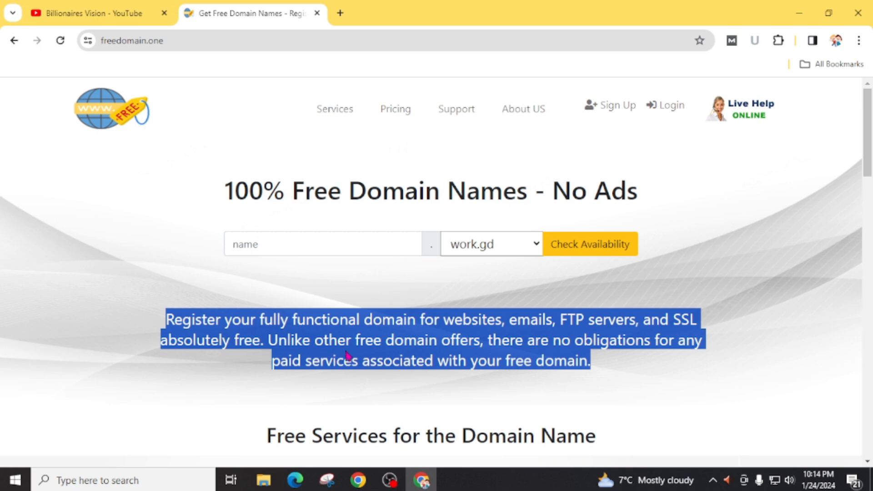
mouse_move(516, 349)
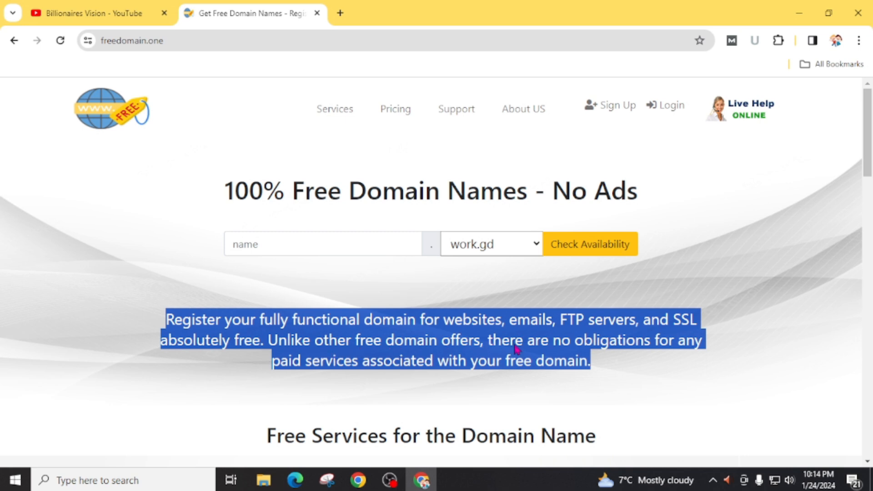
mouse_move(328, 373)
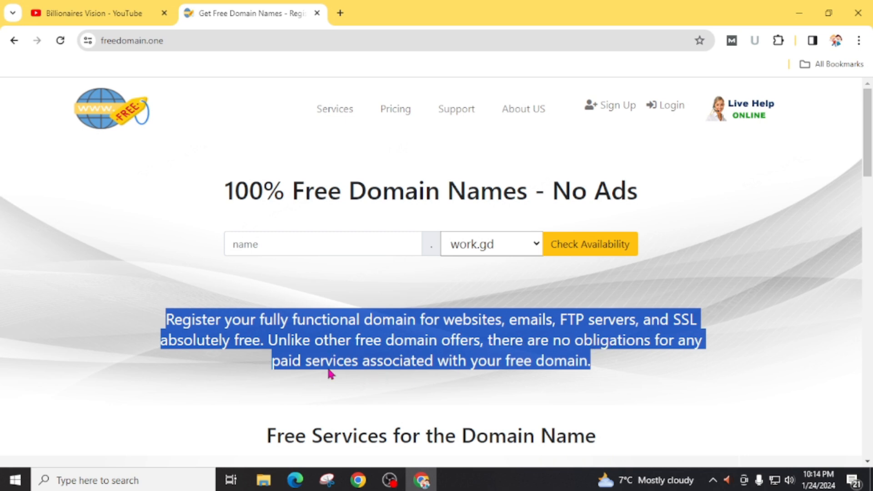
mouse_move(334, 369)
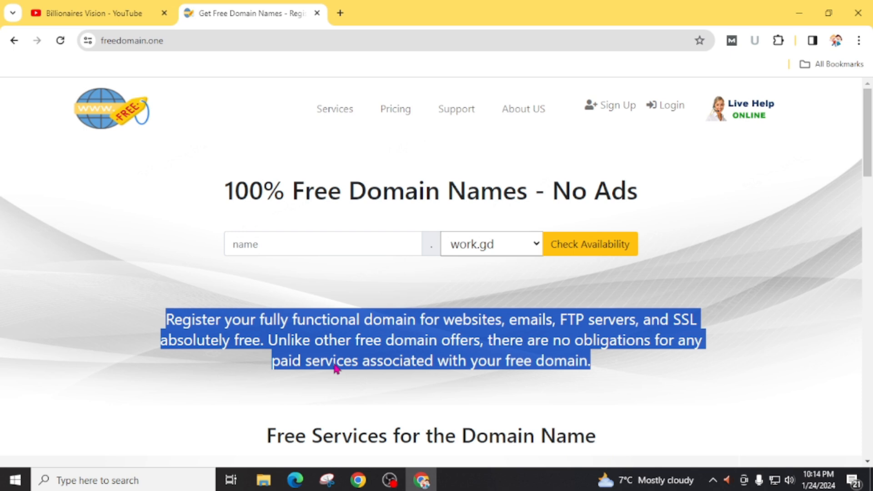
scroll("down", 3)
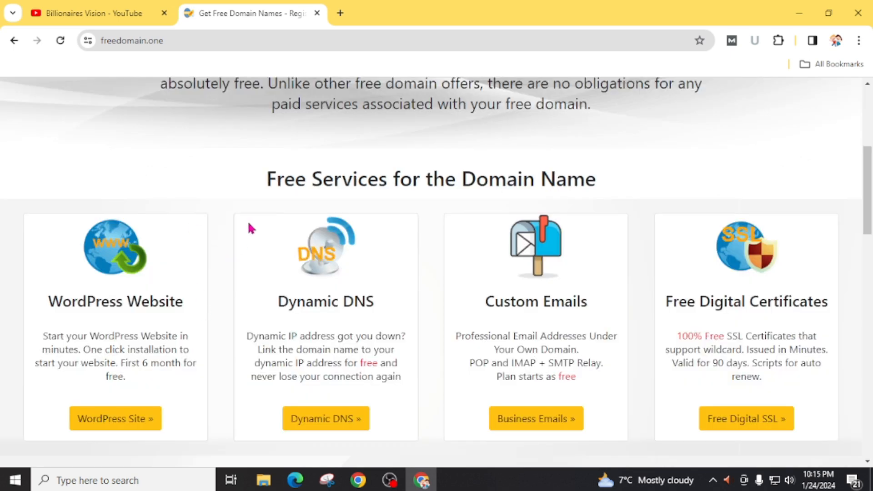
mouse_move(595, 167)
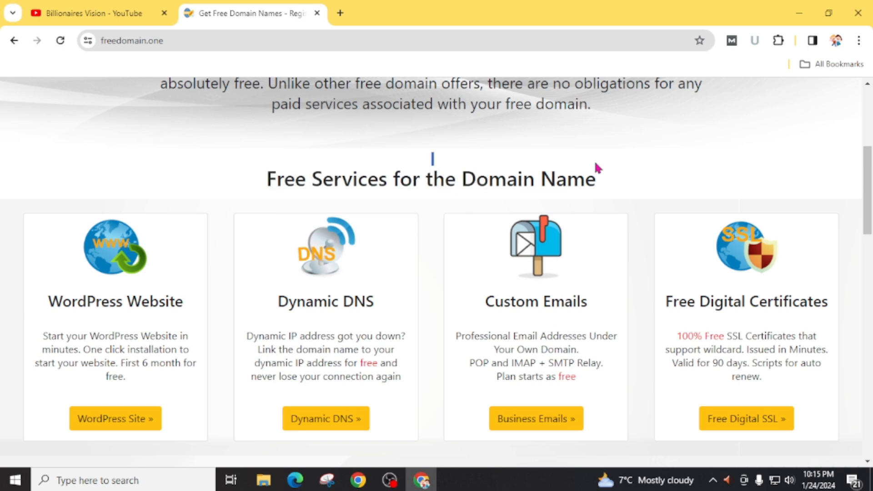
mouse_move(115, 319)
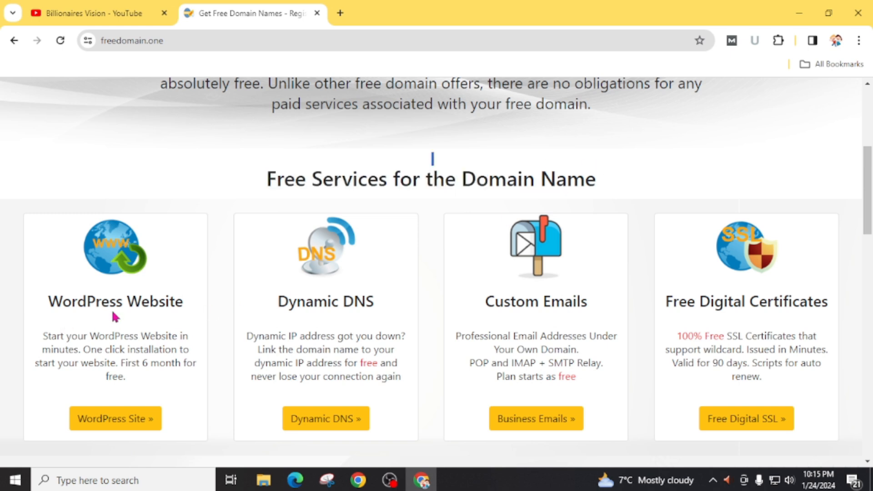
mouse_move(281, 294)
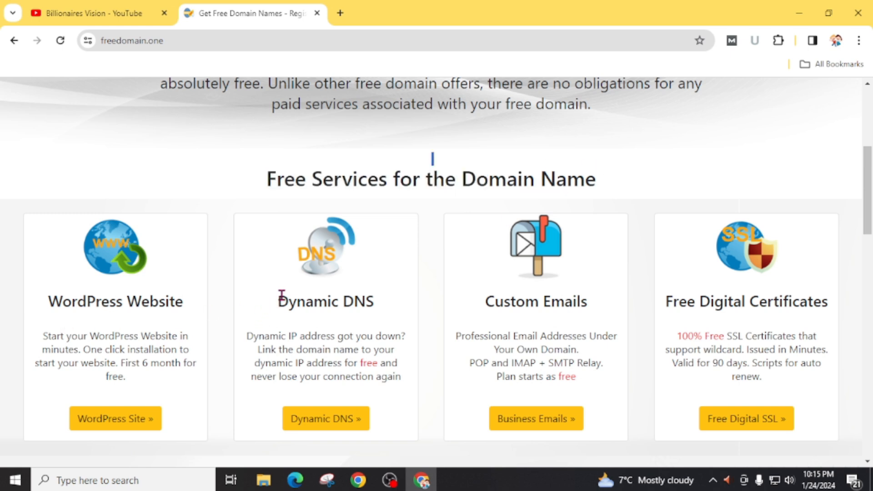
mouse_move(713, 300)
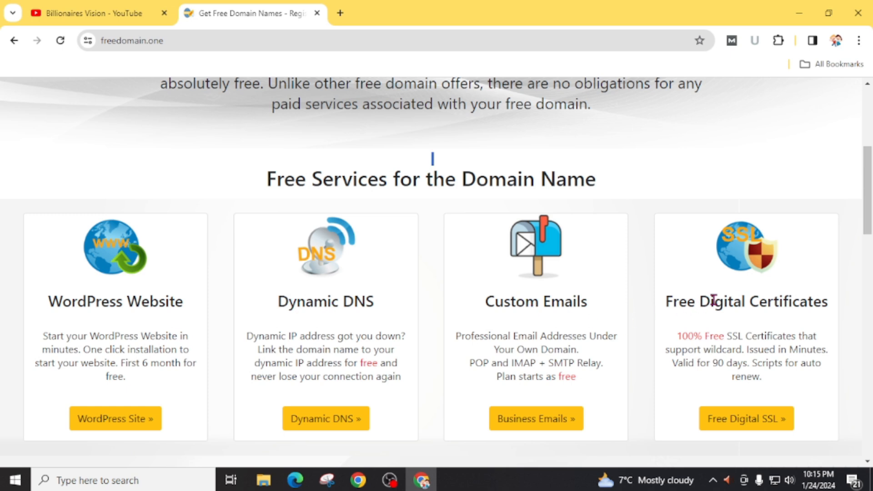
mouse_move(745, 343)
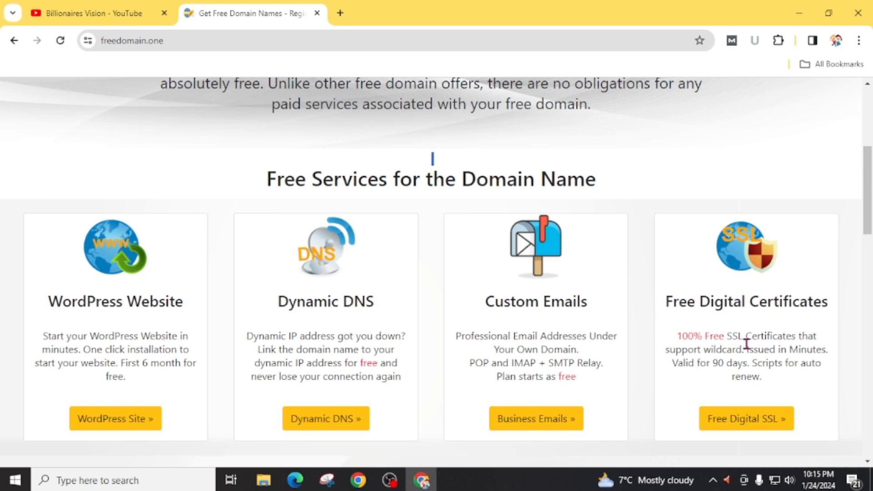
scroll("down", 3)
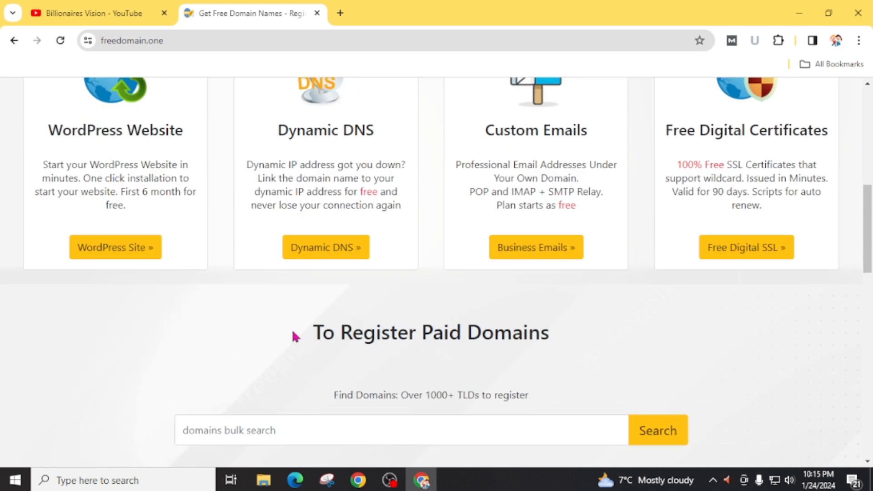
mouse_move(294, 343)
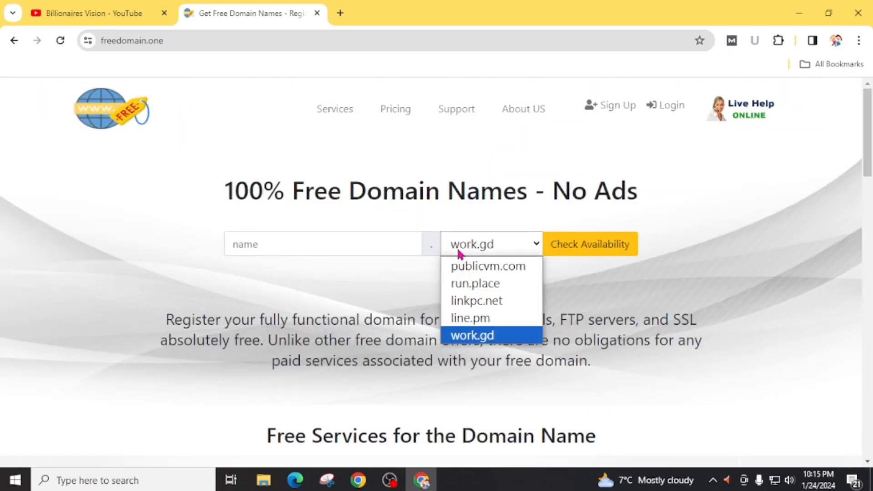
- Enter billionairiesvisions as the domain name with linkpc.net as the extension
left_click(476, 300)
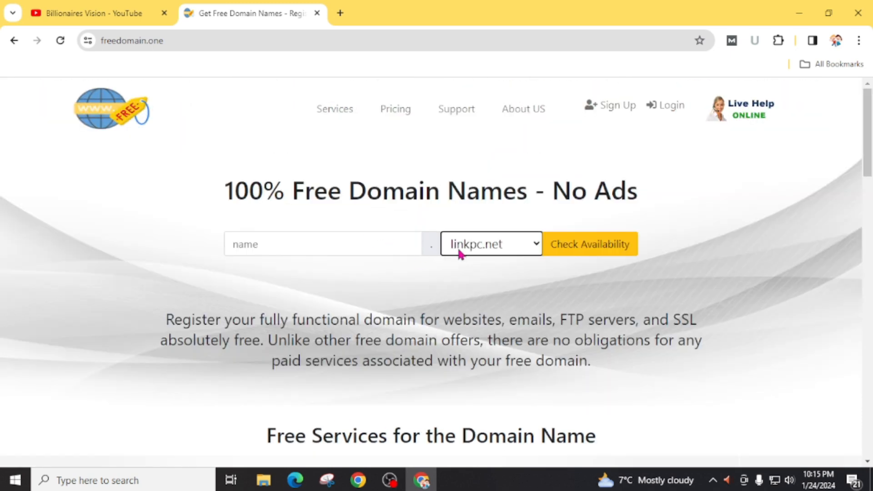
left_click(322, 244)
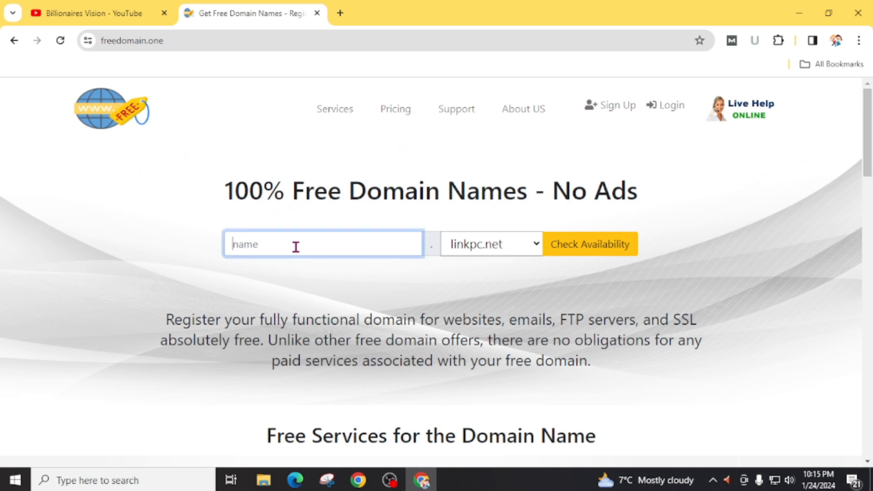
type("billionairiesvisions")
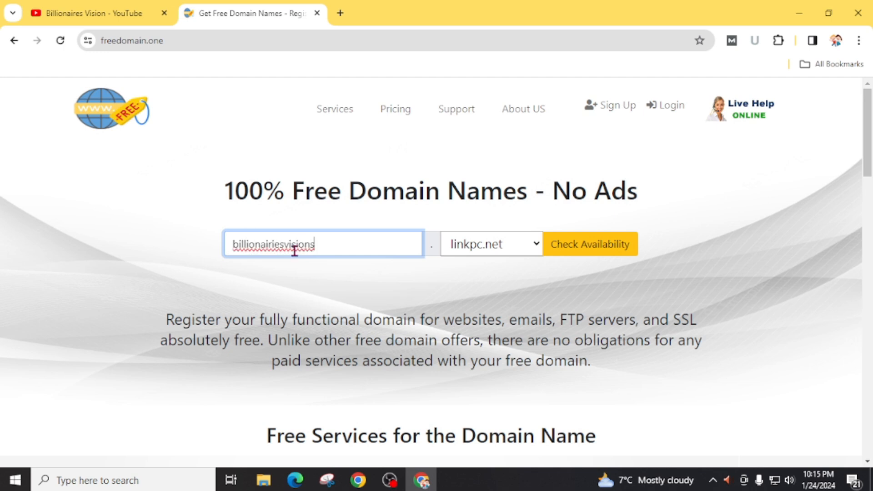
left_click(490, 244)
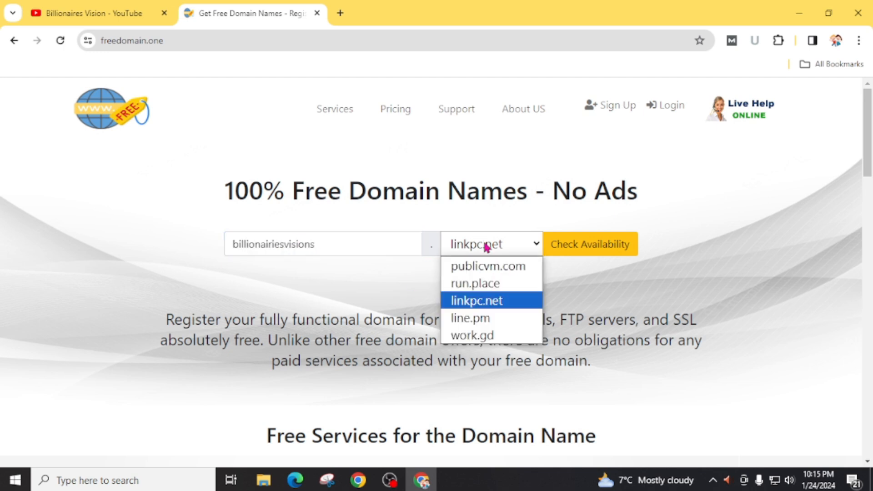
mouse_move(473, 278)
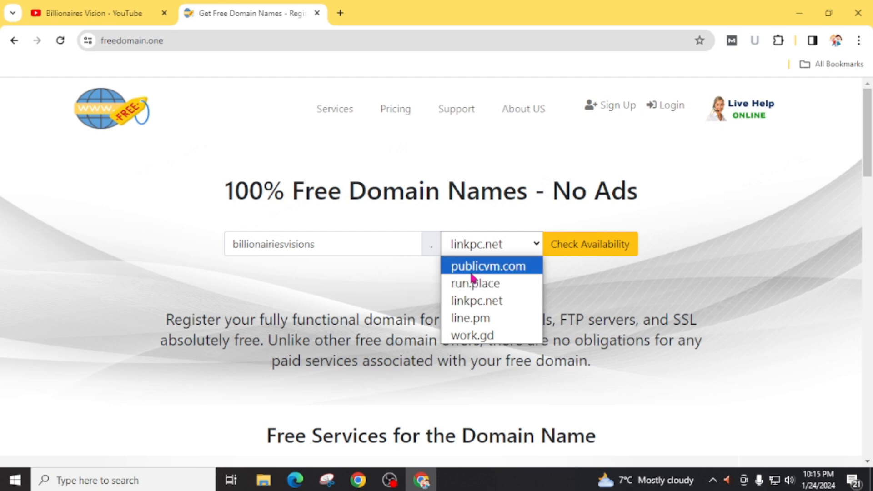
mouse_move(482, 284)
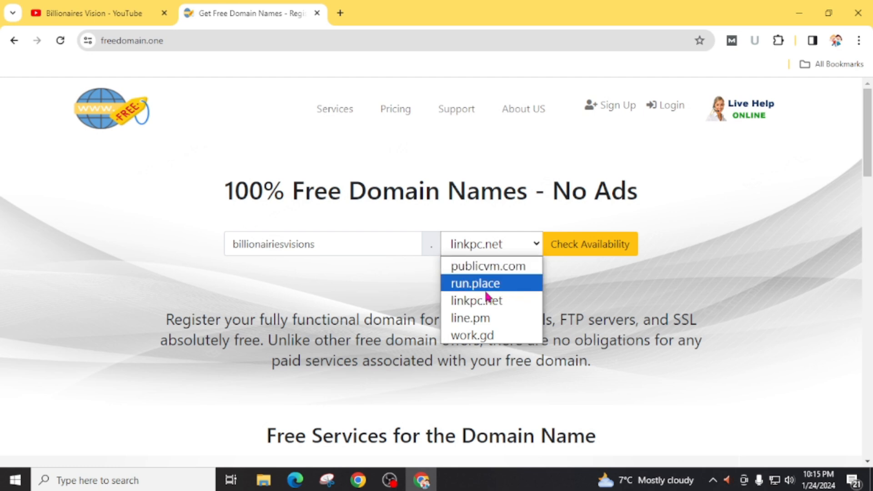
mouse_move(470, 318)
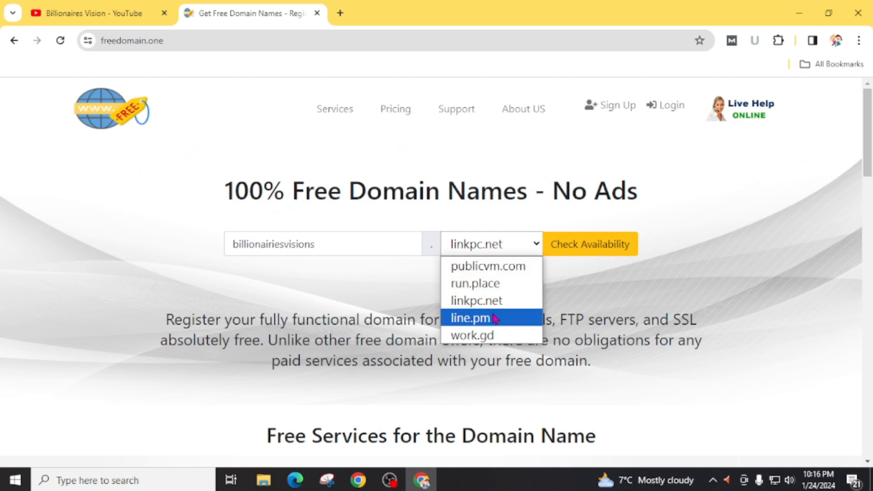
mouse_move(492, 335)
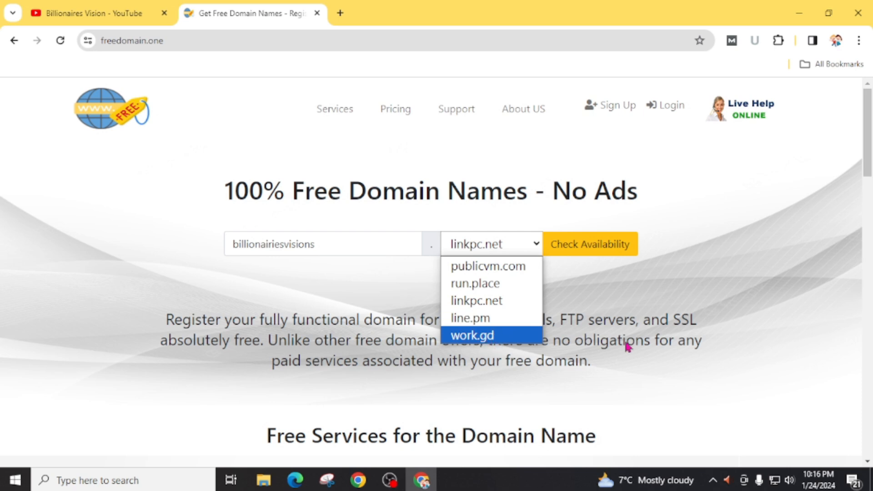
mouse_move(475, 300)
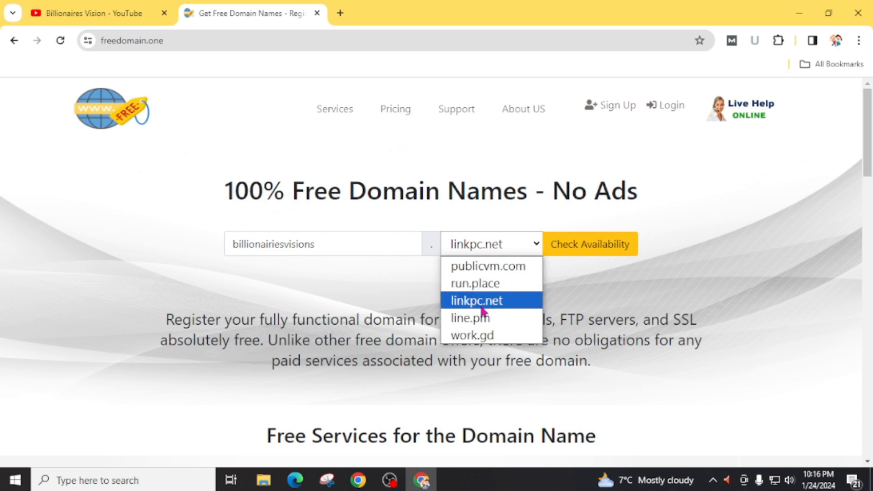
left_click(476, 300)
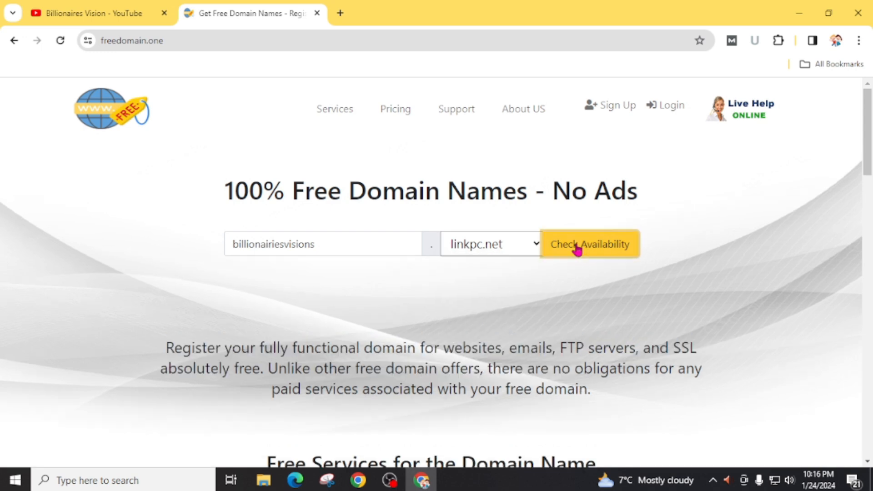
- Check availability of billionairiesvisions.linkpc.net, reported as Available
left_click(589, 243)
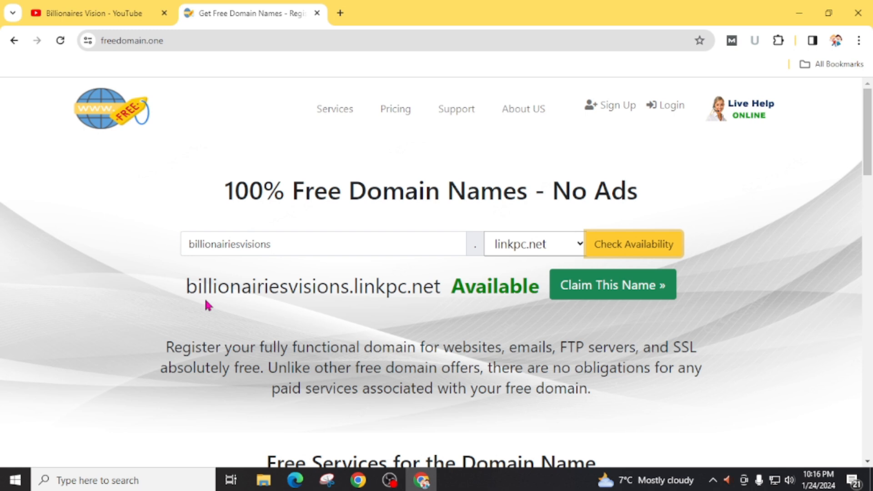
mouse_move(207, 305)
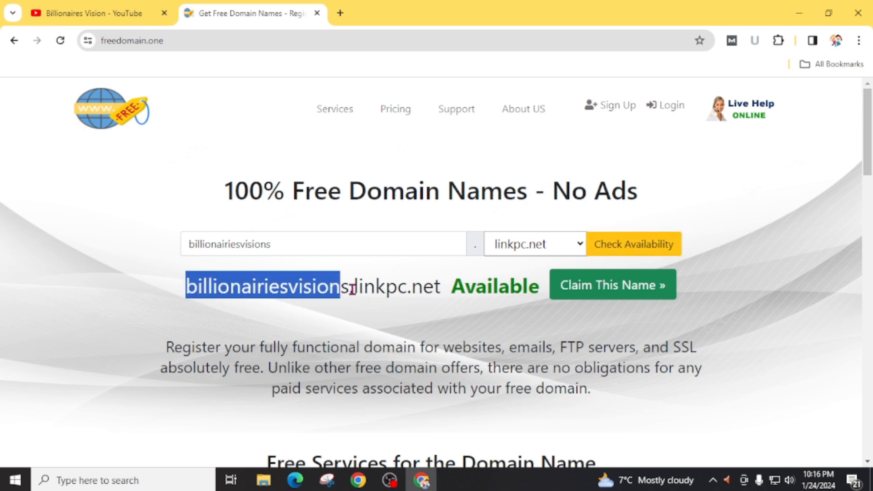
mouse_move(501, 286)
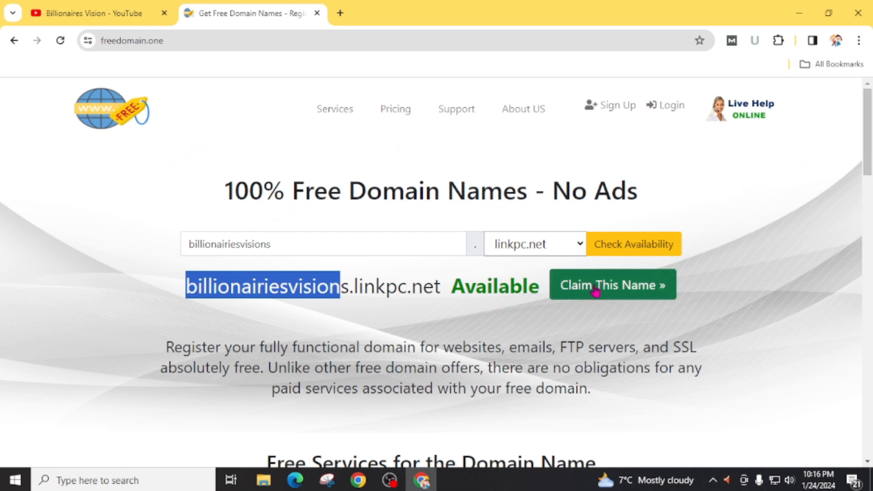
- Claim billionairiesvisions.linkpc.net and fill the new-account username, password and email
left_click(611, 284)
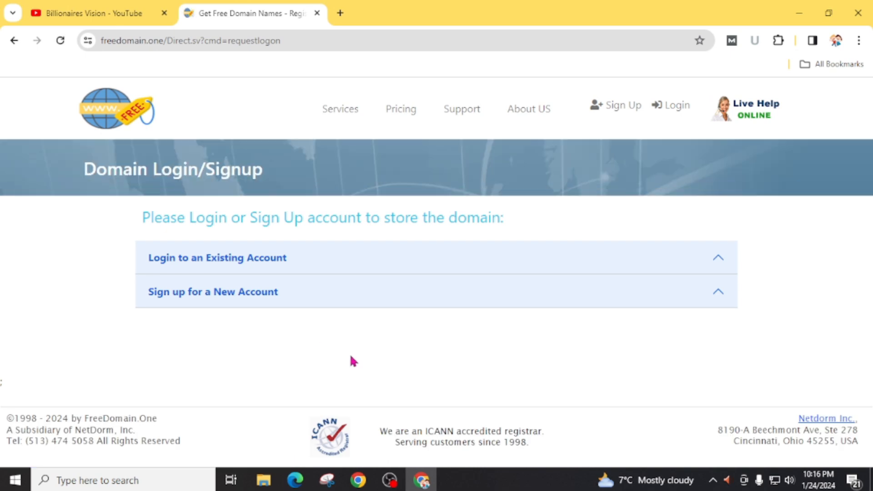
mouse_move(181, 287)
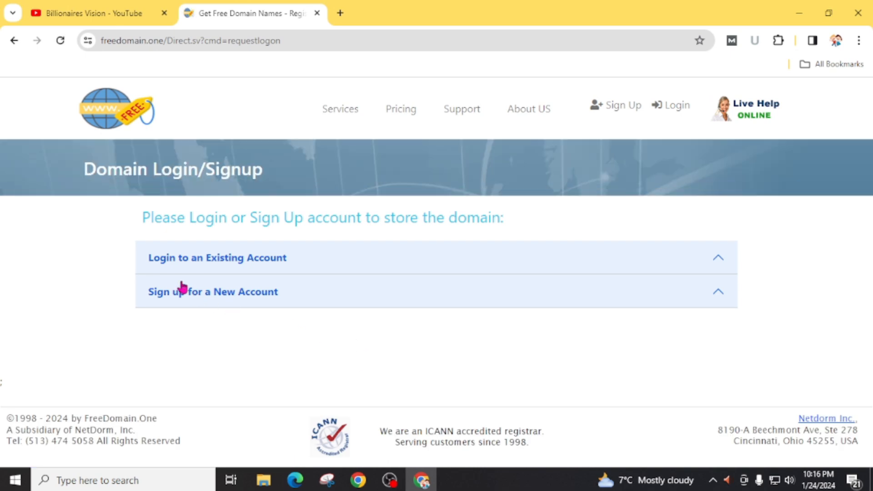
mouse_move(347, 273)
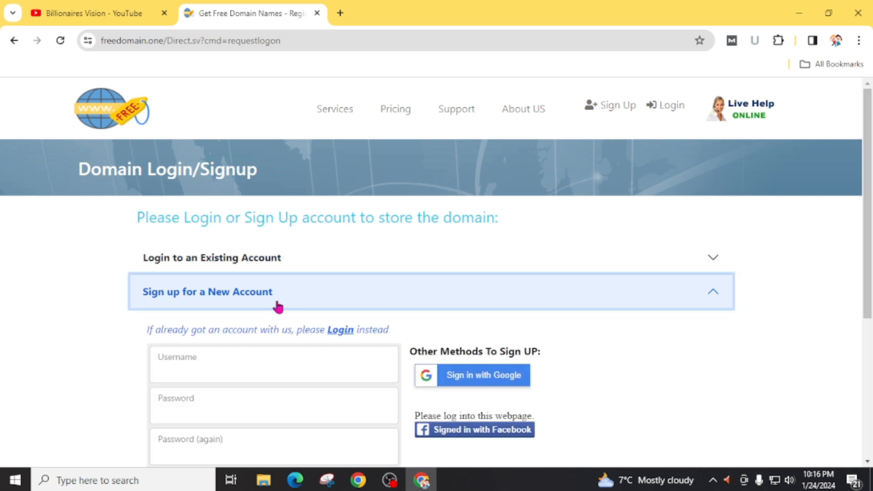
scroll("down", 3)
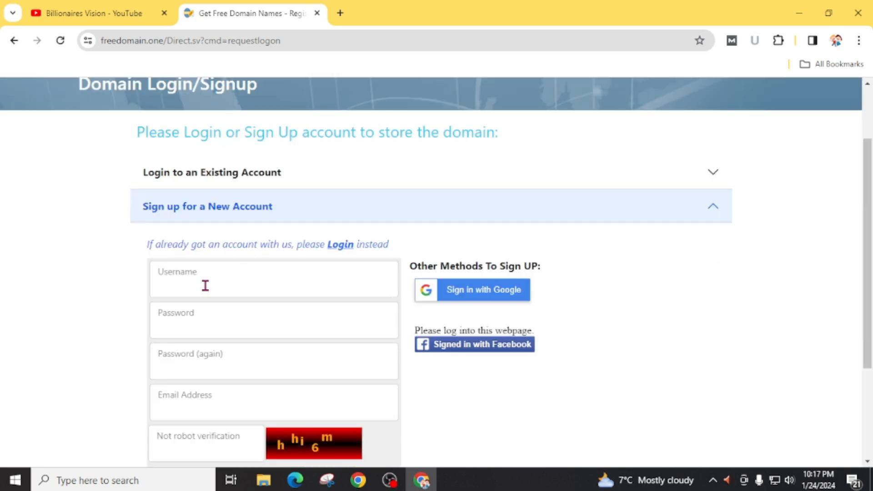
type("billionairies")
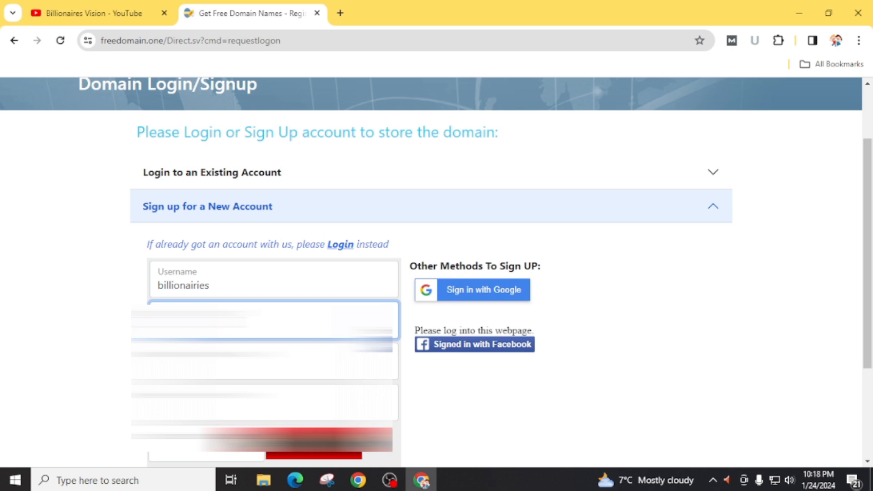
scroll("down", 3)
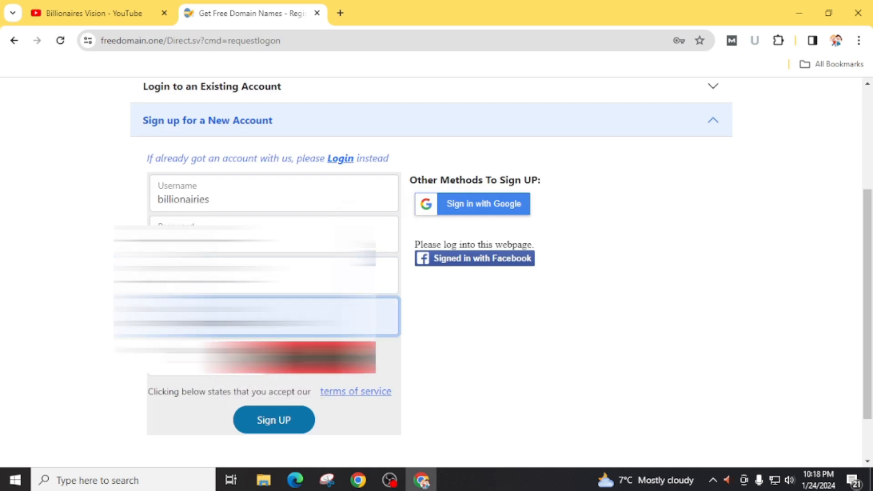
- Enter the robot verification code and submit the Sign UP registration
left_click(206, 360)
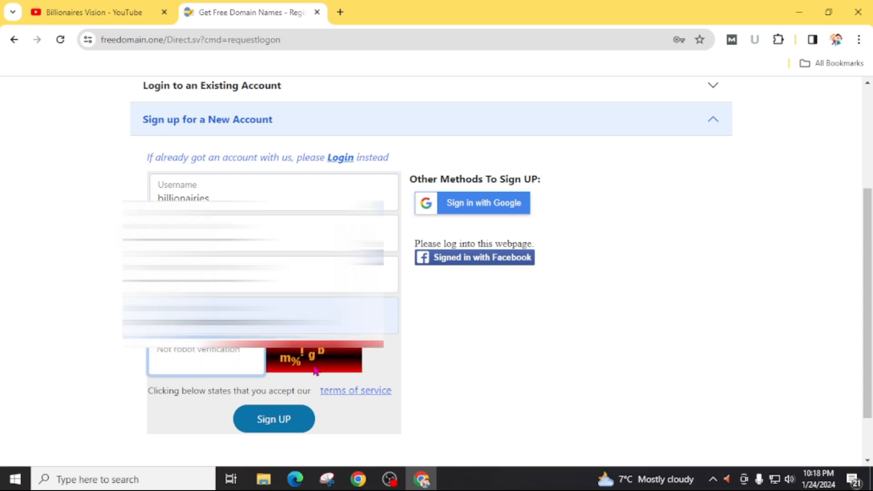
mouse_move(130, 399)
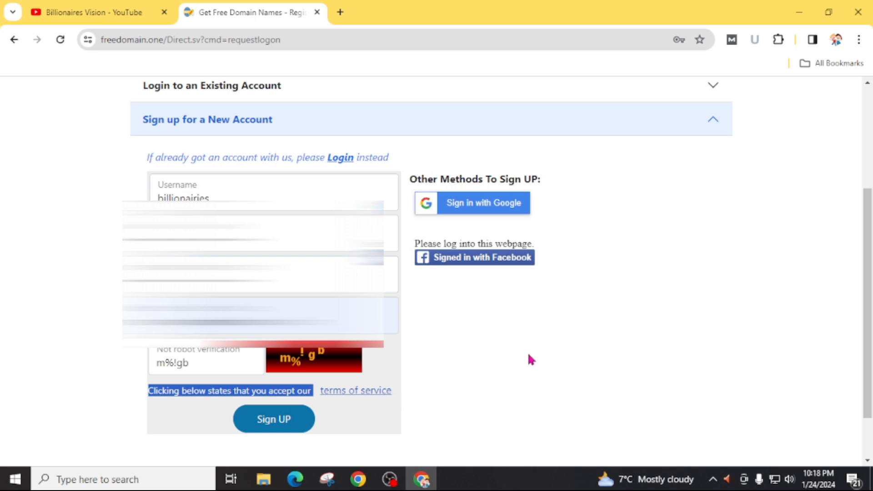
mouse_move(516, 356)
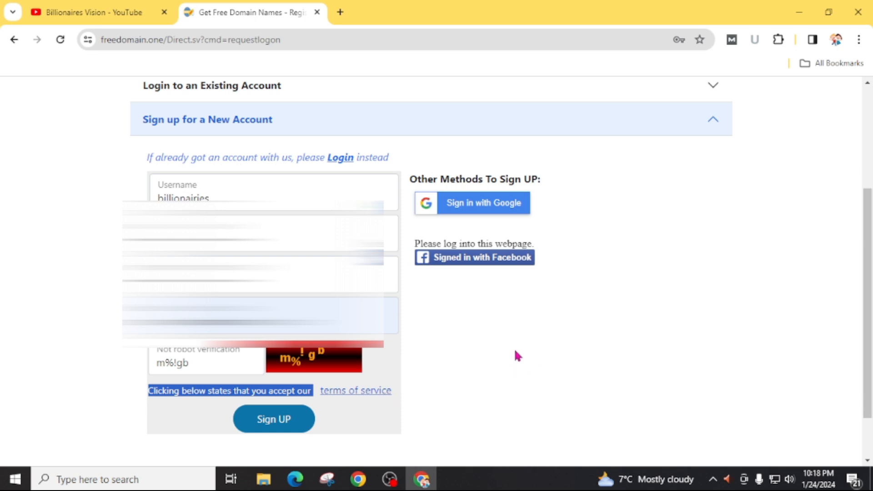
mouse_move(352, 398)
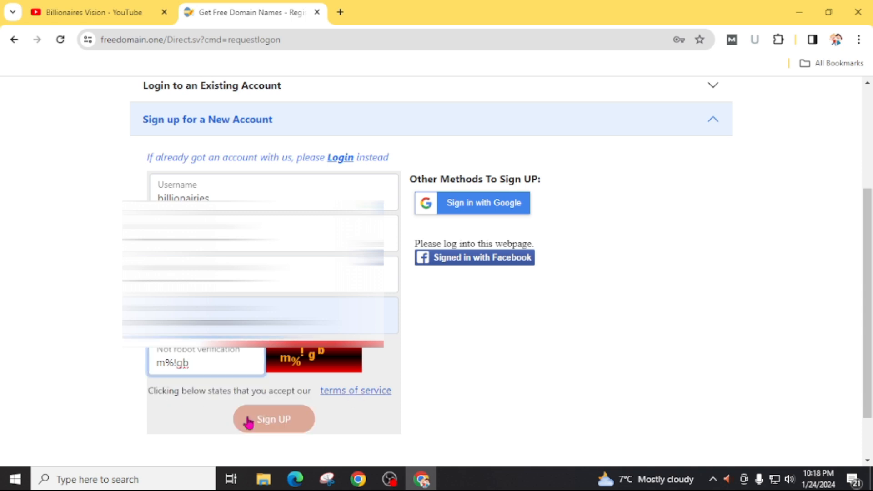
left_click(273, 418)
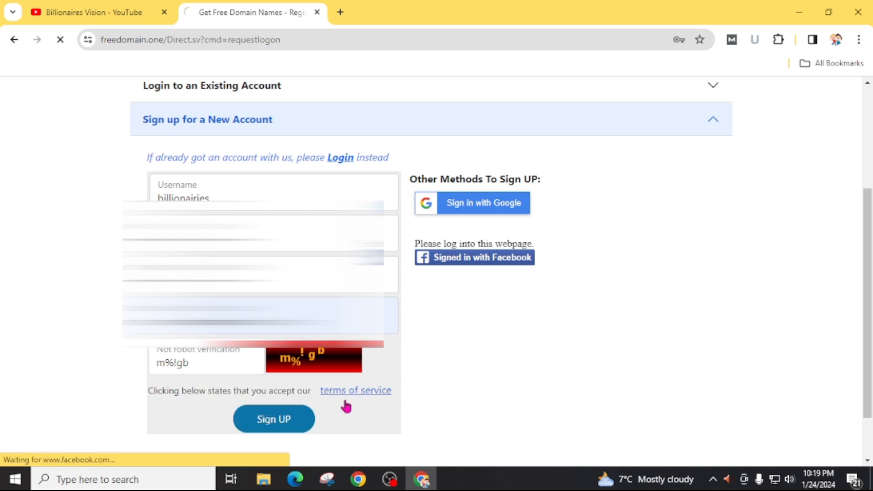
left_click(274, 419)
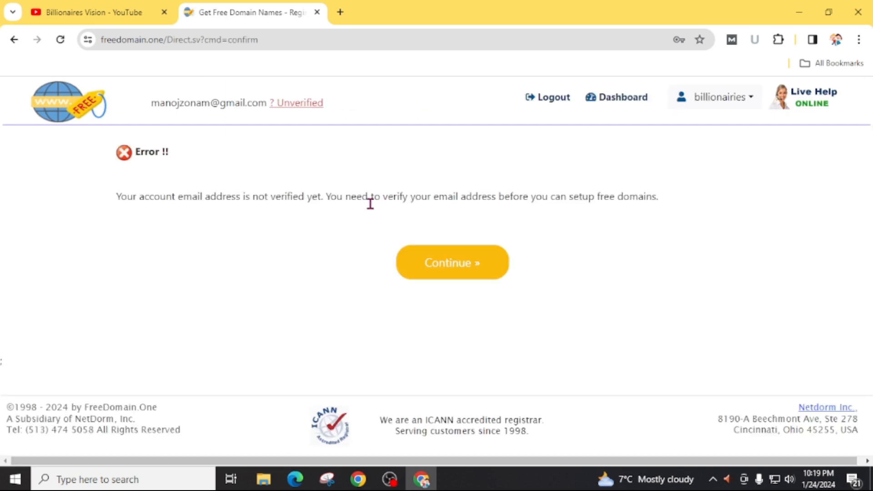
mouse_move(341, 200)
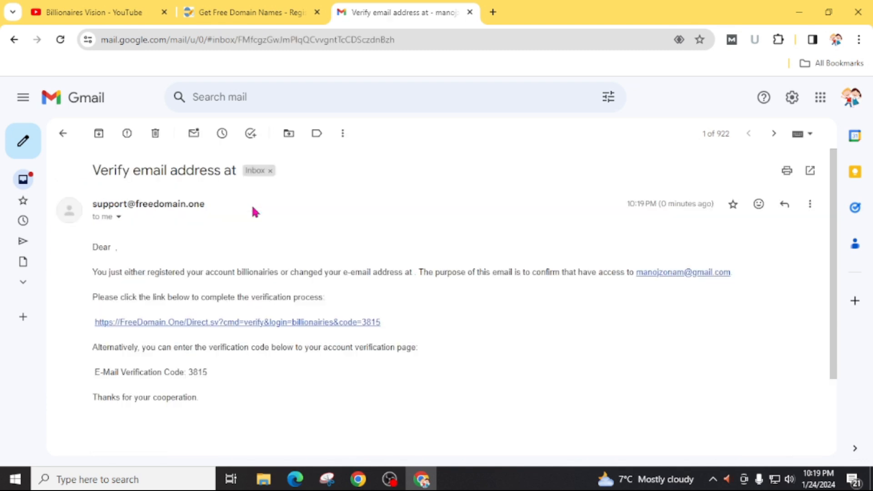
mouse_move(367, 219)
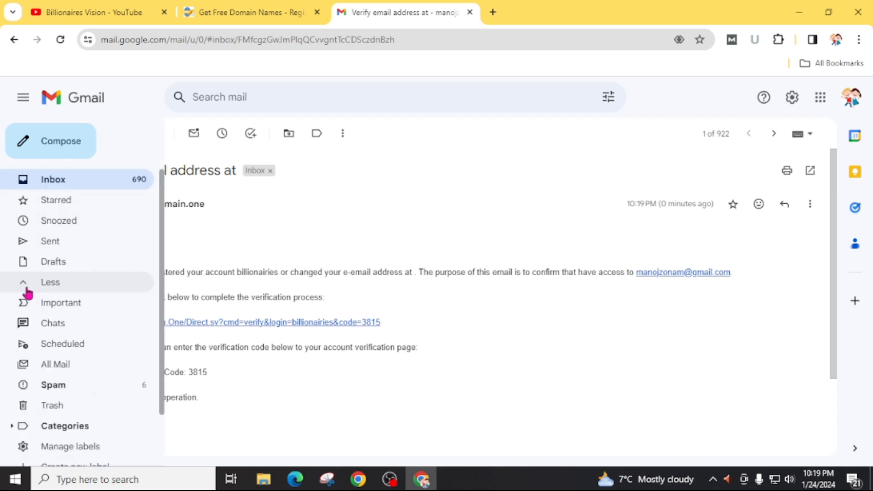
- Follow the link in the FreeDomain.One 'Verify email address' message in Gmail
left_click(22, 97)
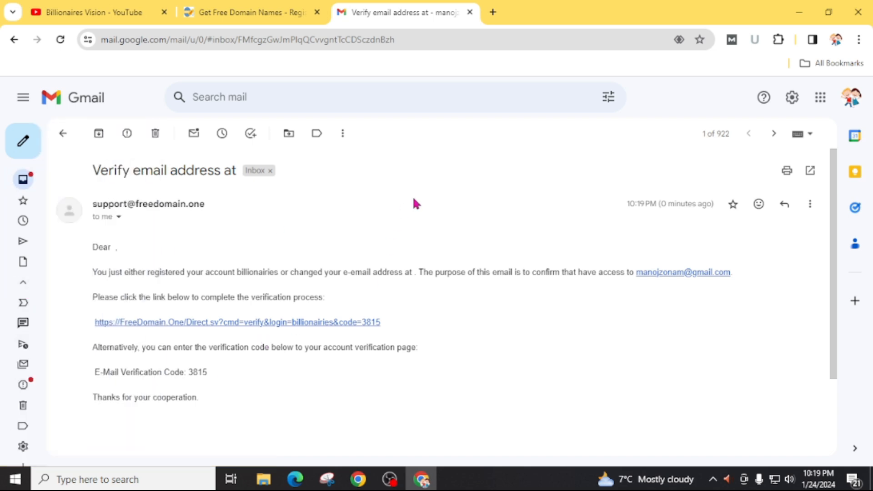
mouse_move(189, 323)
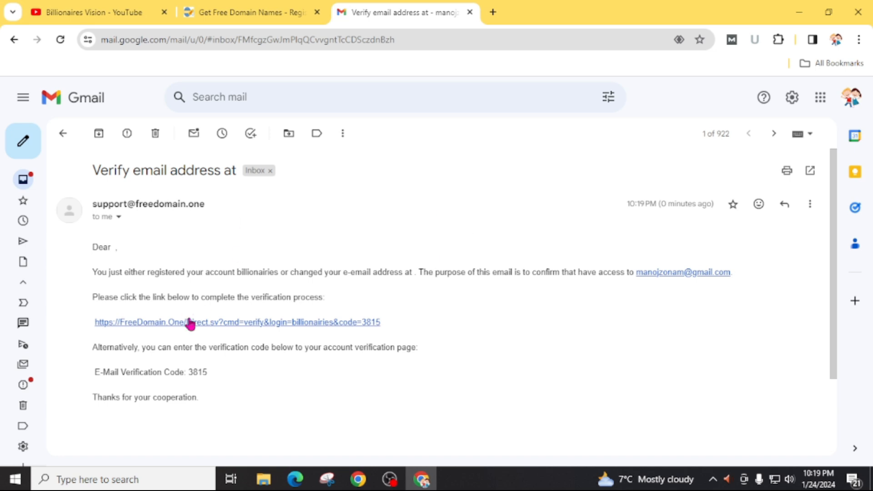
mouse_move(234, 343)
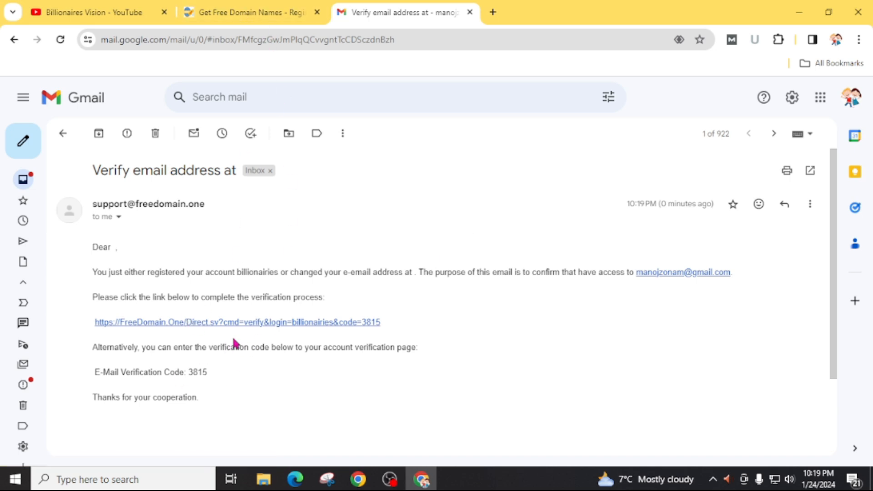
left_click(237, 322)
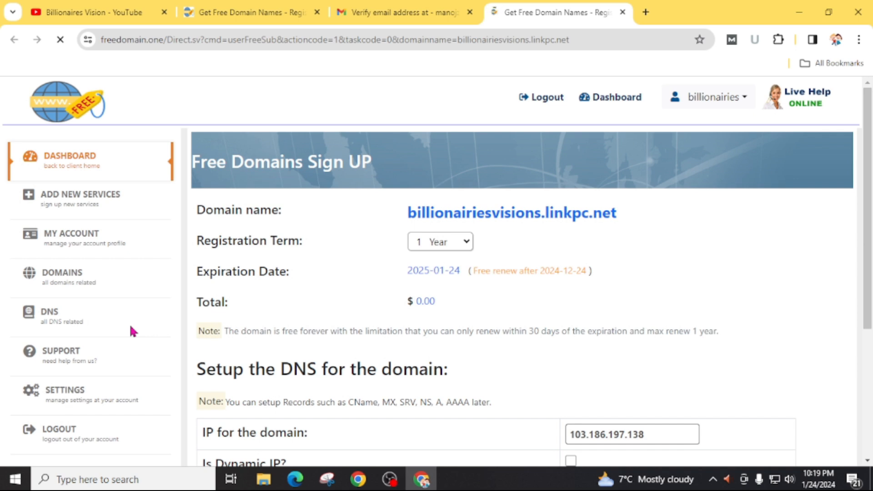
mouse_move(356, 318)
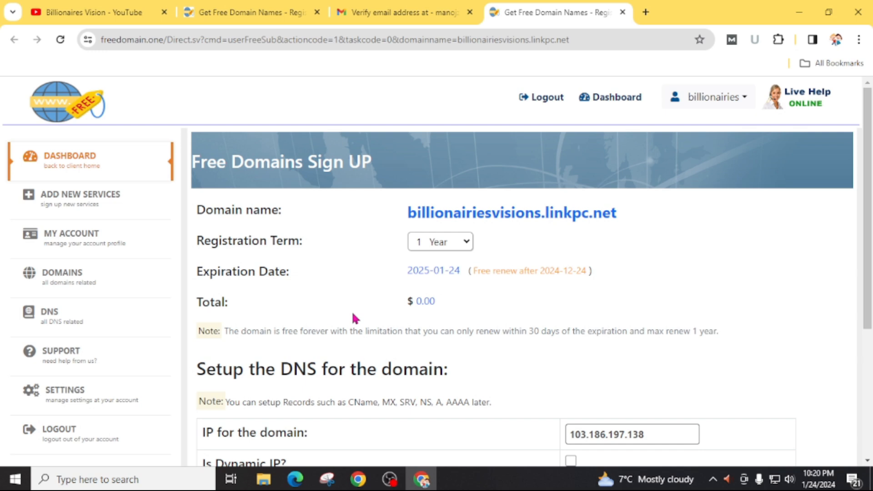
- Submit 'Sign UP and Setup DNS' for billionairiesvisions.linkpc.net pointing to 103.186.197.138
double_click(511, 212)
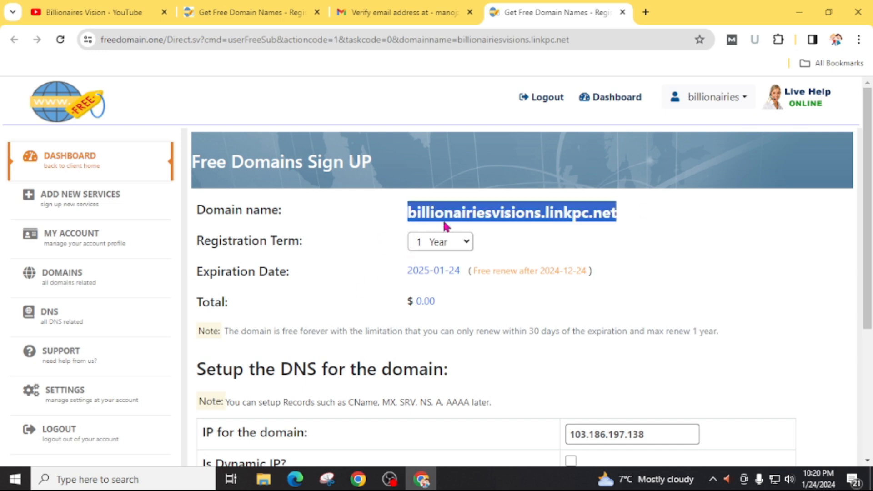
mouse_move(667, 249)
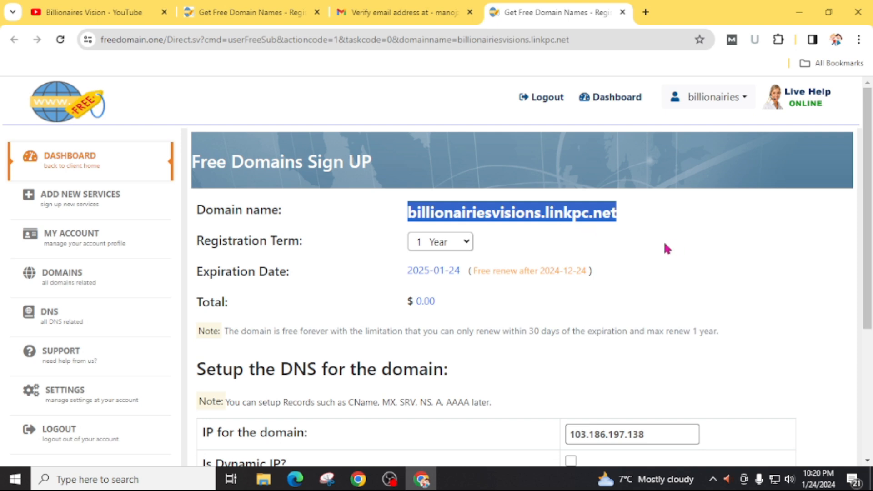
mouse_move(713, 256)
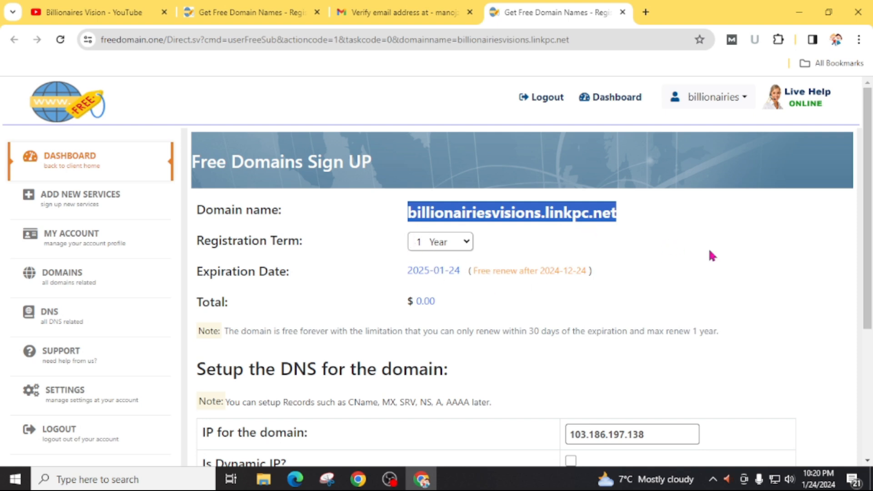
mouse_move(512, 285)
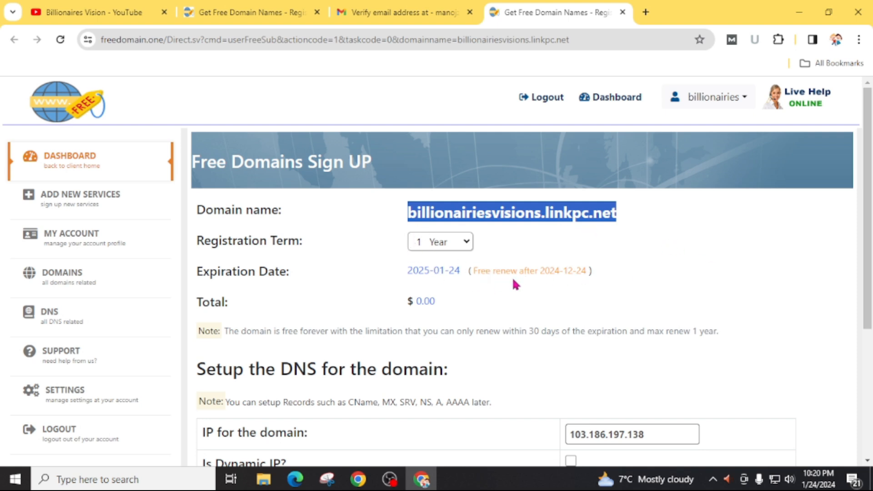
scroll("down", 3)
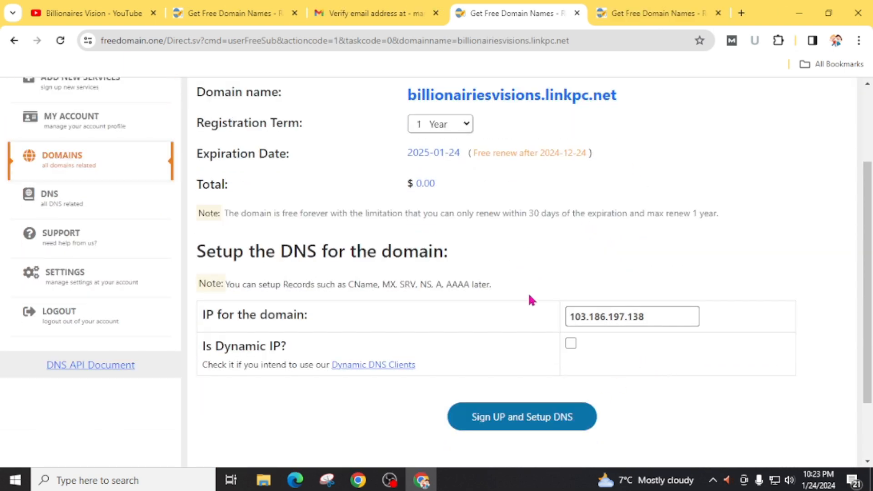
left_click(521, 416)
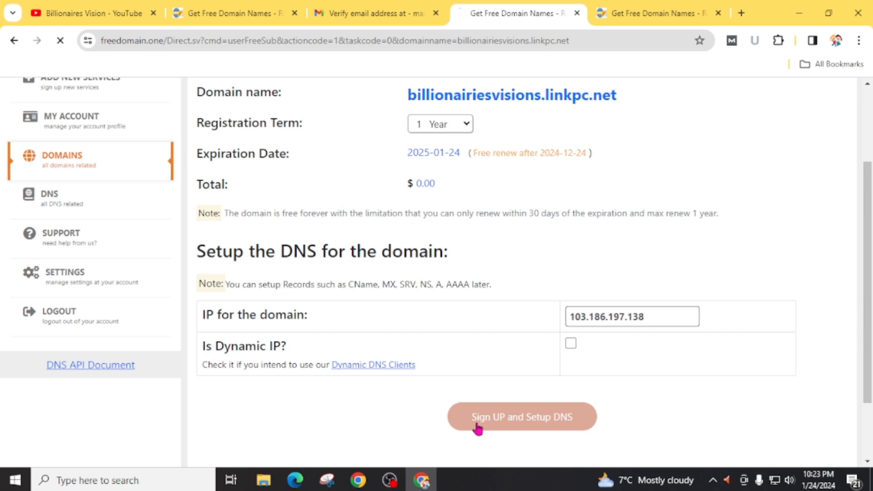
left_click(521, 416)
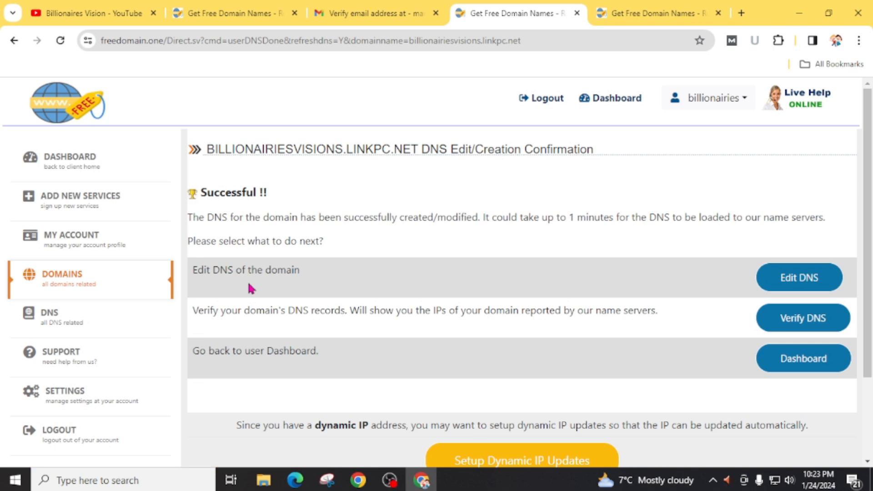
mouse_move(718, 261)
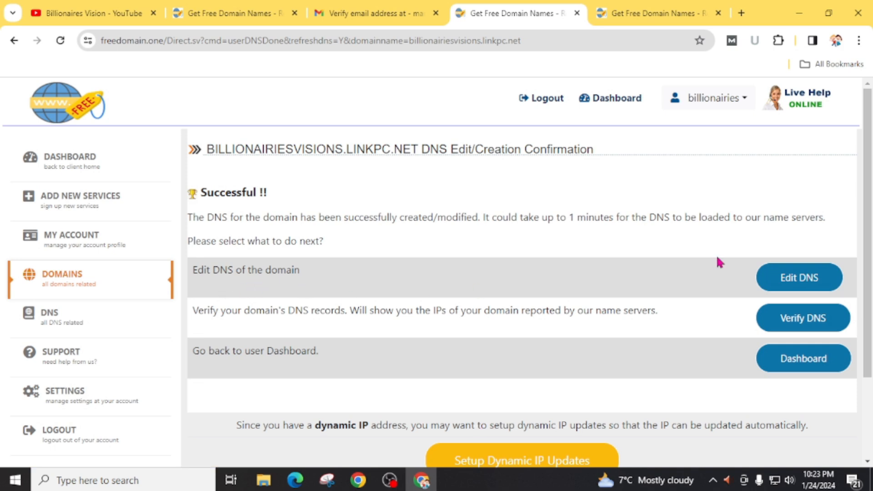
- Review the DNS Control Panel records: host at 103.186.197.138 and the www alias
left_click(802, 317)
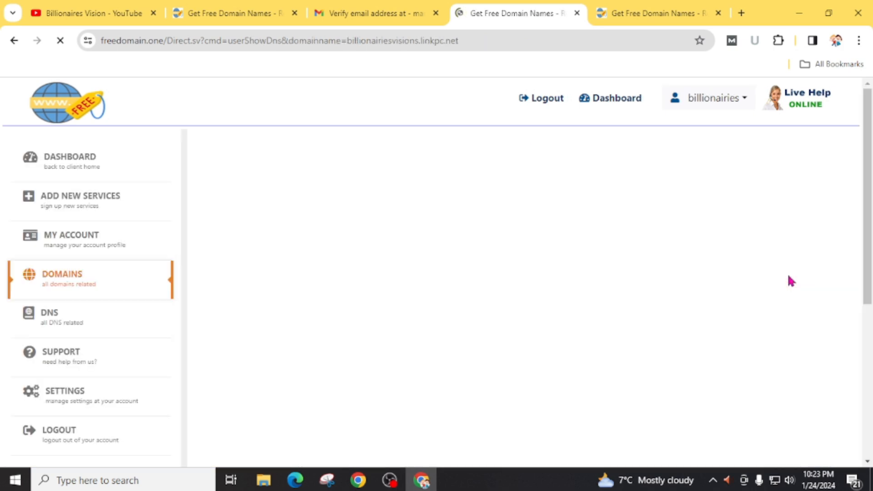
mouse_move(390, 323)
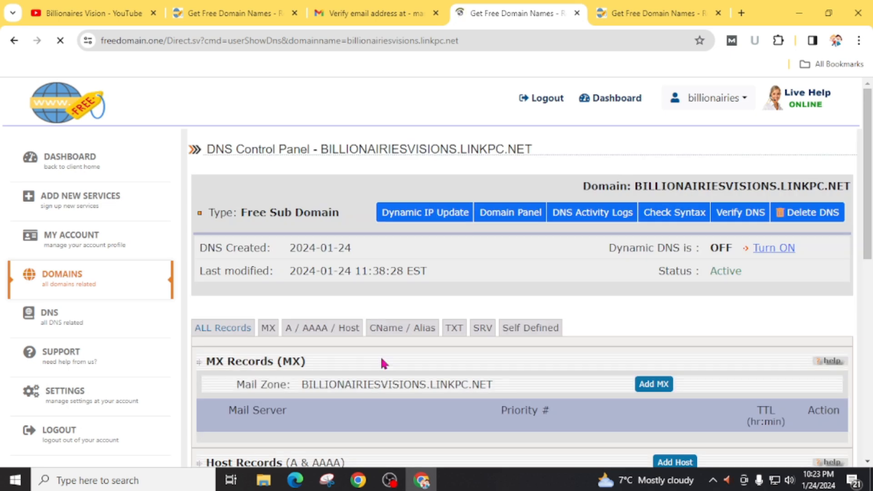
scroll("down", 3)
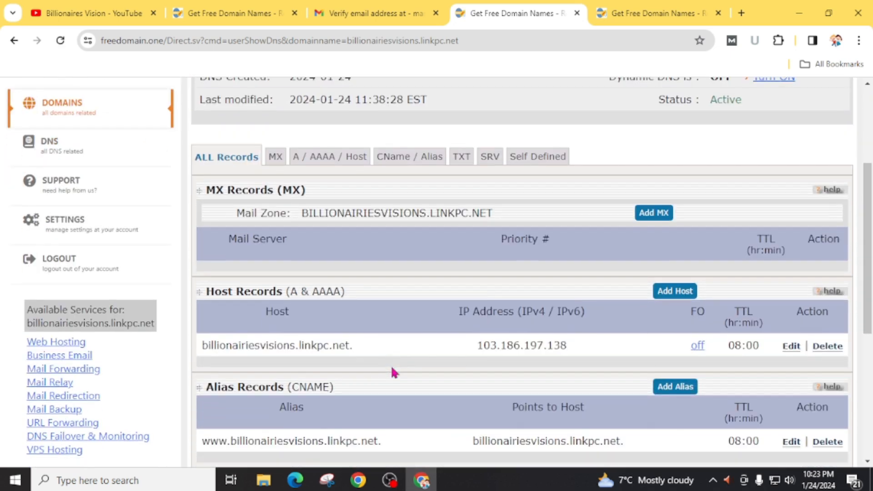
scroll("down", 3)
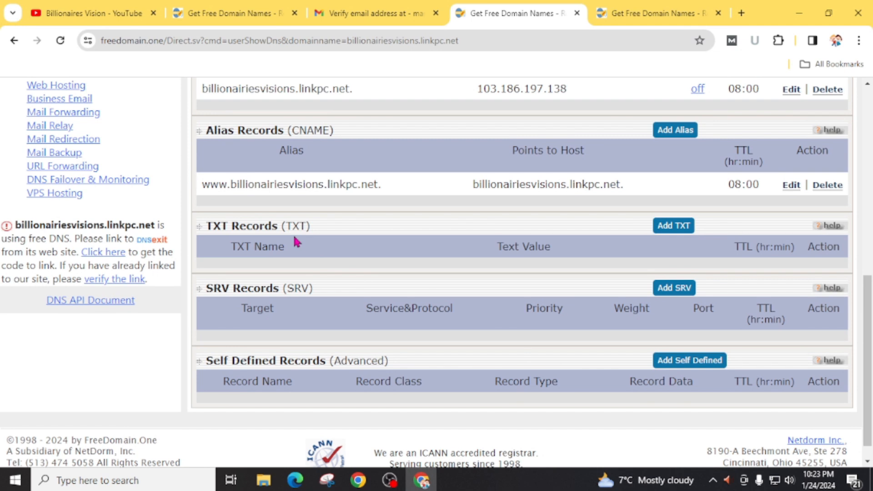
scroll("up", 3)
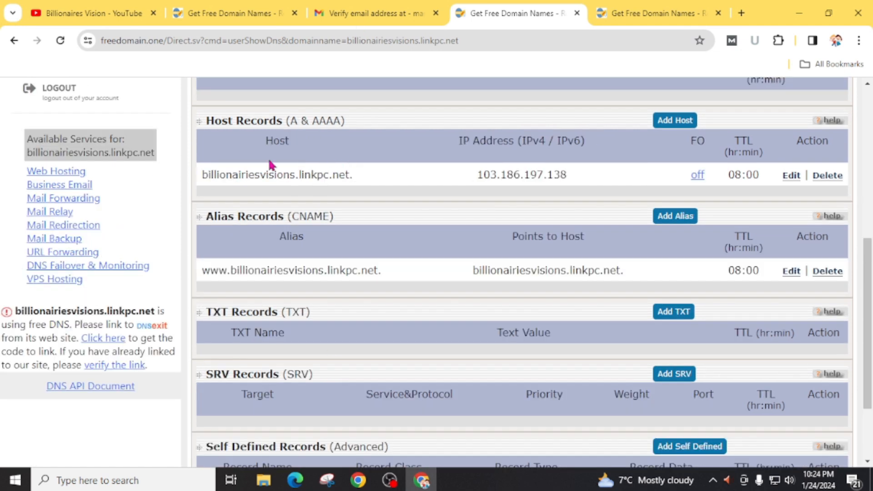
mouse_move(410, 361)
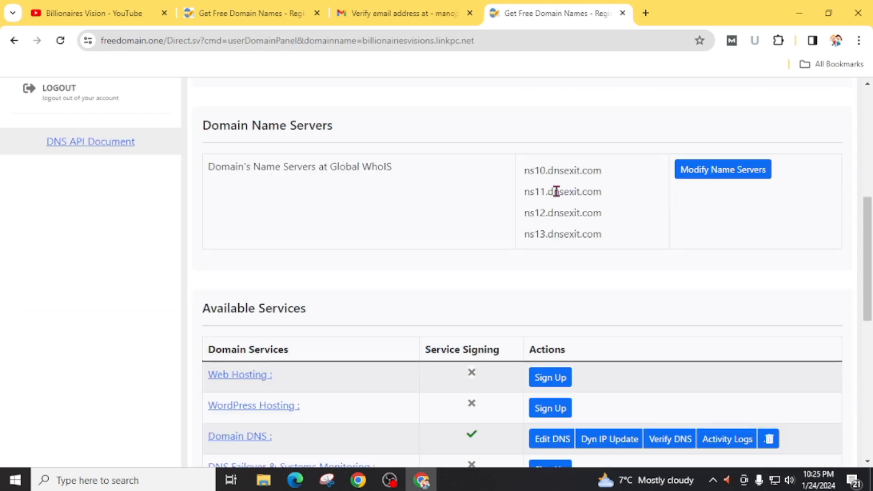
mouse_move(604, 225)
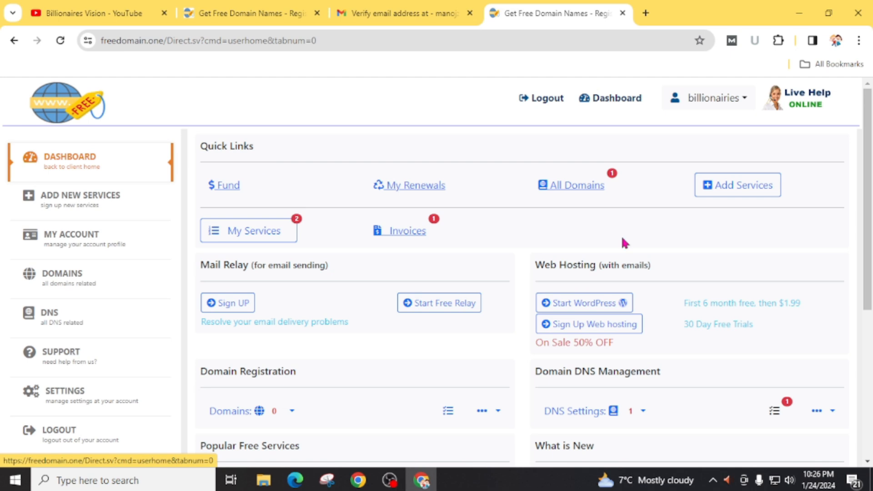
mouse_move(583, 302)
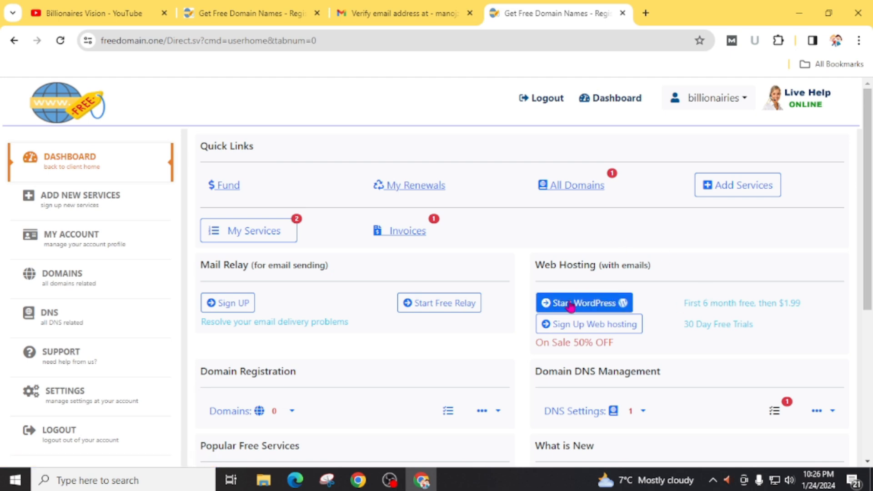
- Sign up WordPress hosting with the temporary name billionairiesvisions.myWP.info
left_click(582, 302)
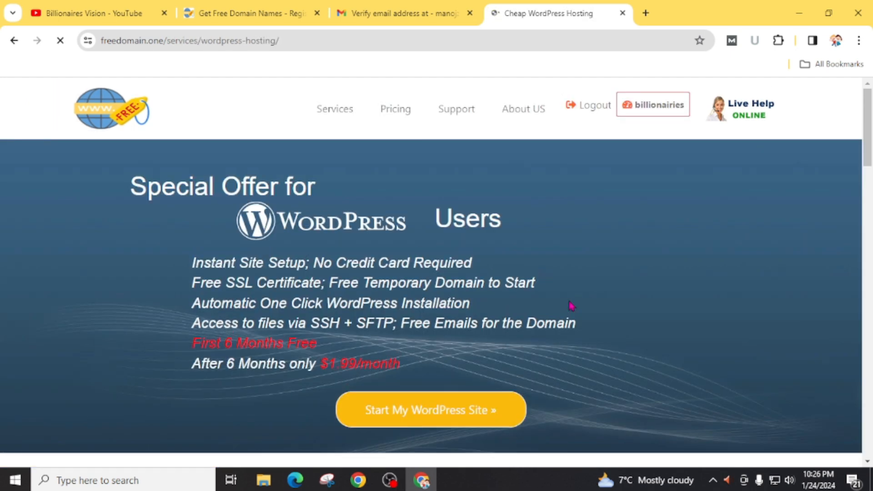
scroll("down", 3)
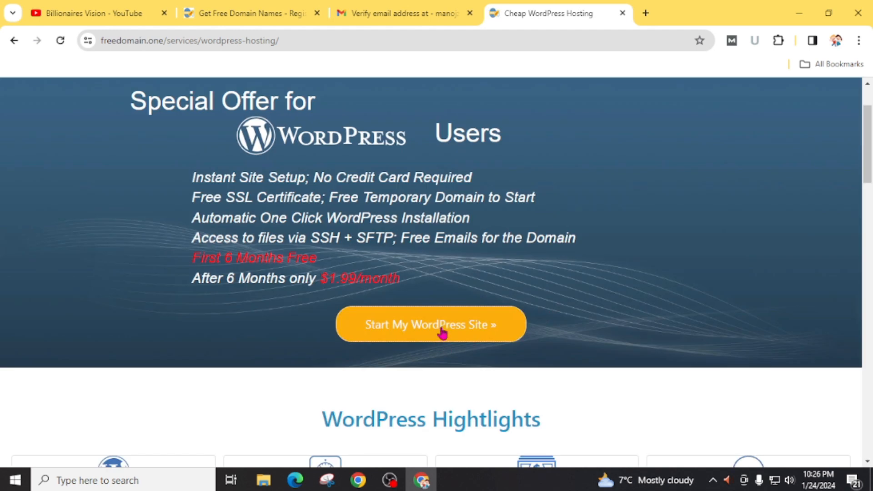
left_click(429, 323)
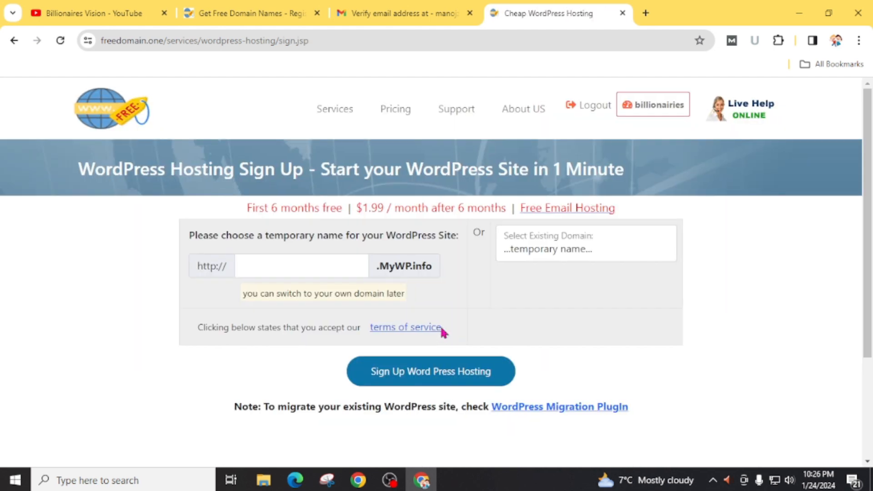
left_click(301, 266)
type("billionairiesvisions")
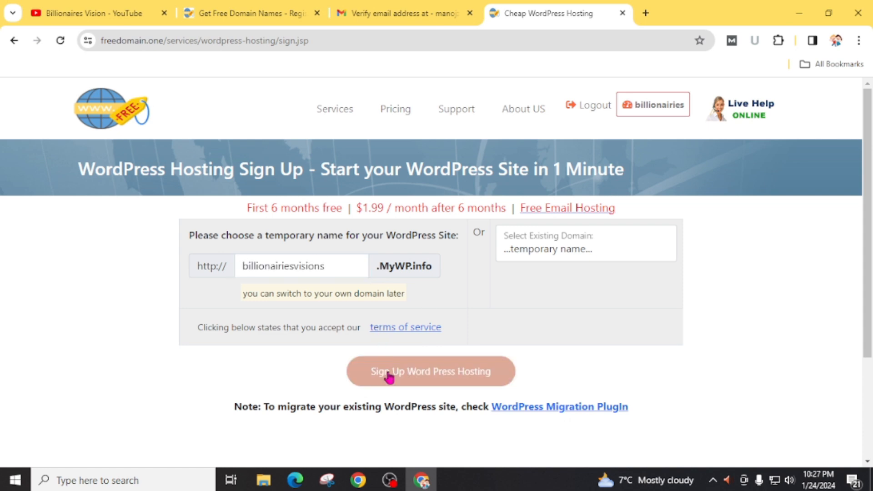
left_click(430, 371)
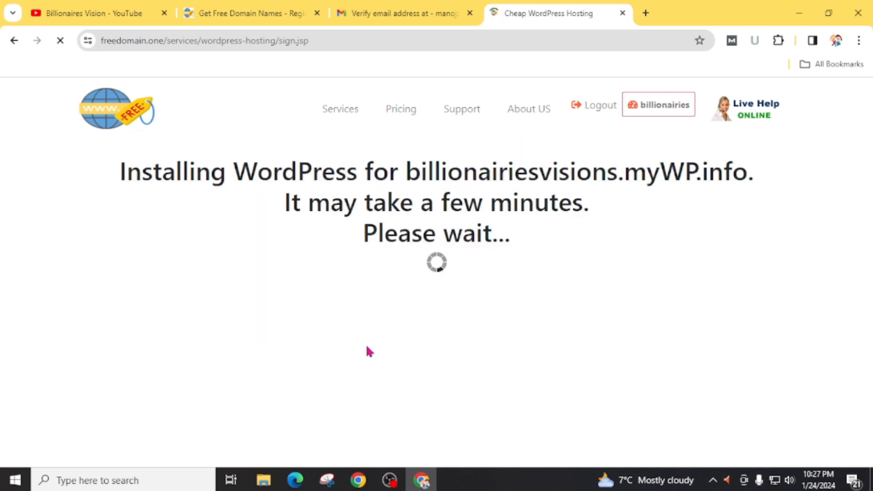
mouse_move(256, 251)
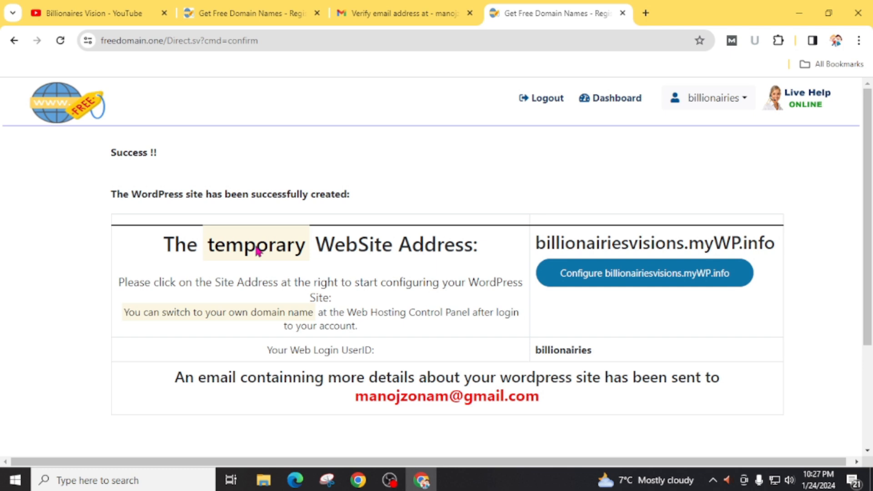
mouse_move(226, 194)
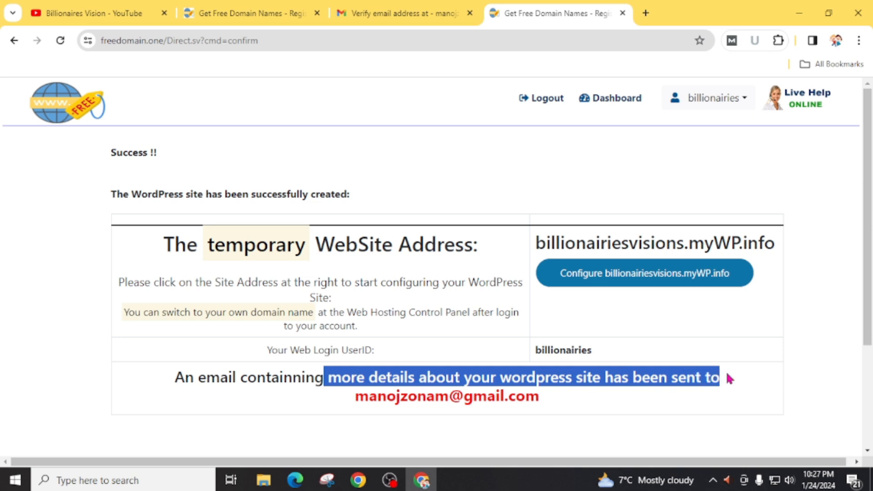
mouse_move(405, 13)
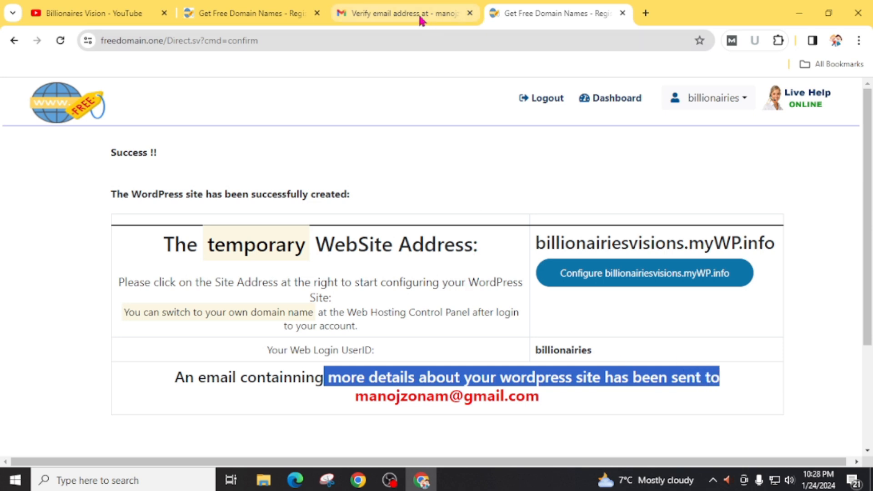
- Read the Gmail message confirming billionairiesvisions.myWP.info was created
left_click(404, 13)
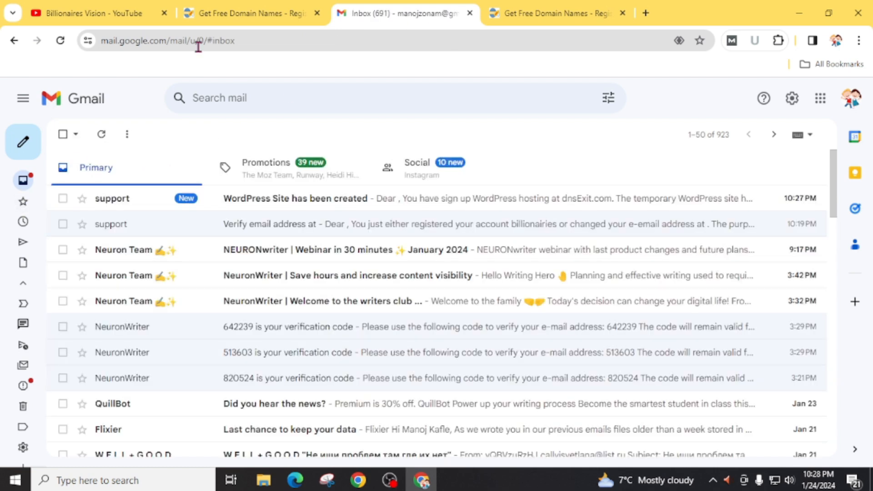
left_click(295, 198)
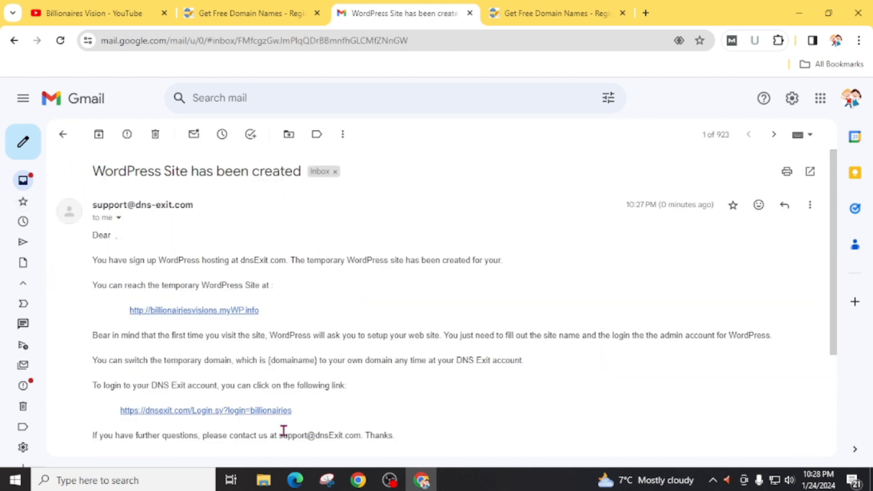
scroll("down", 3)
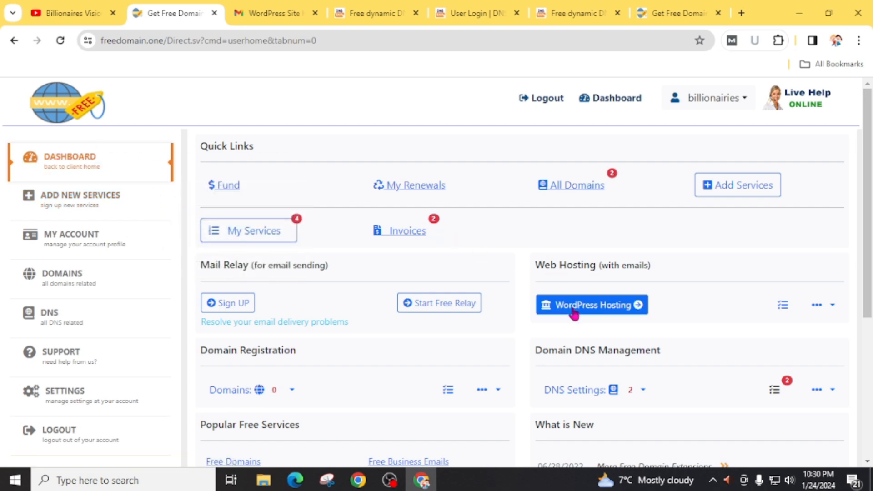
- From the WordPress Hosting panel, start a WordPress app install for billionairiesvisions.mywp.info
left_click(591, 304)
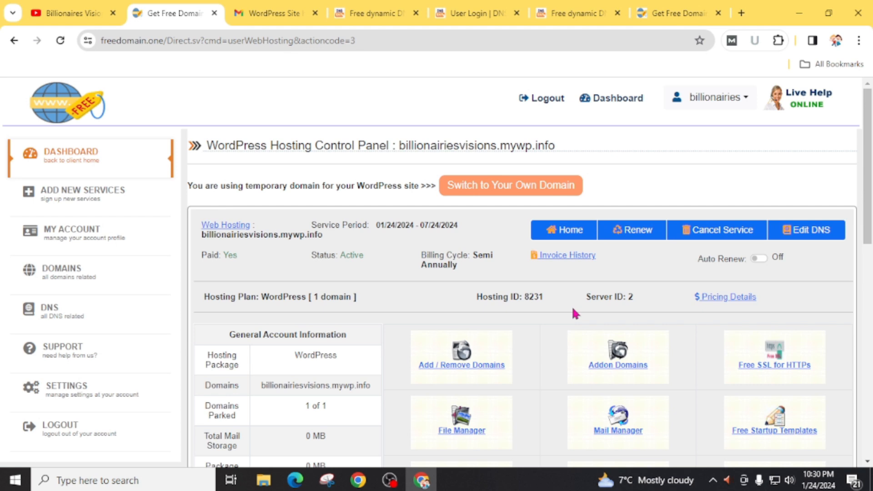
scroll("down", 3)
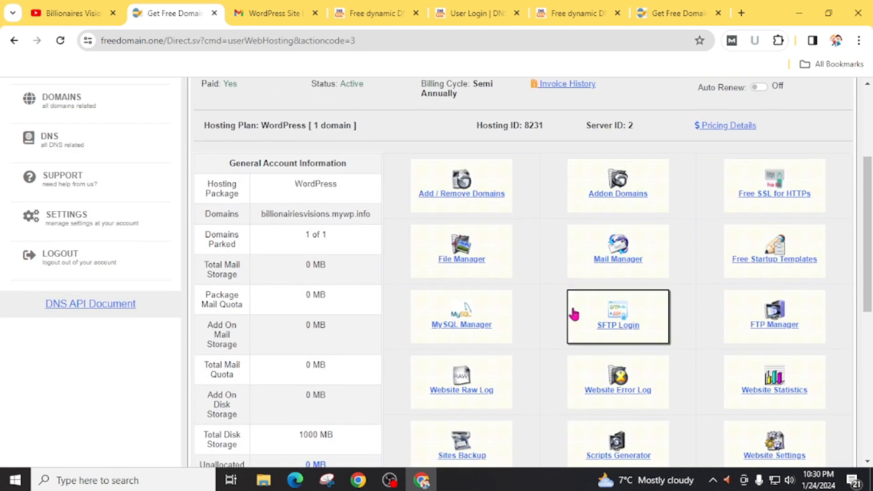
scroll("down", 3)
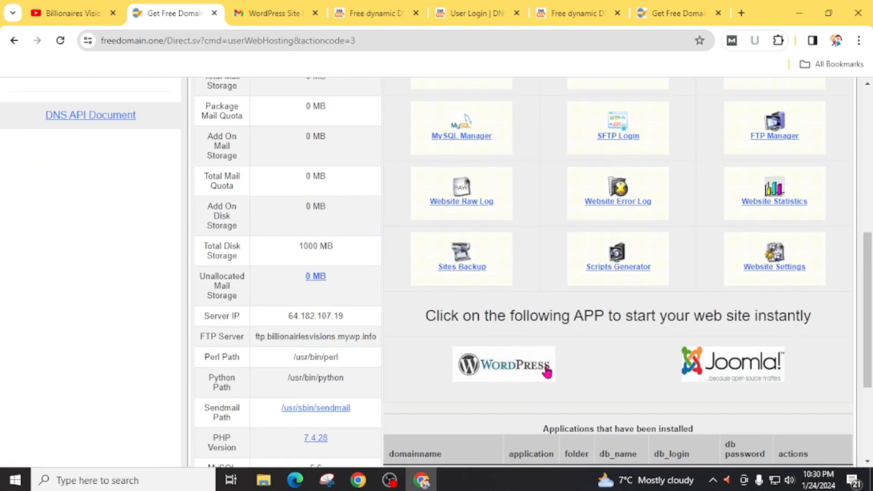
mouse_move(559, 372)
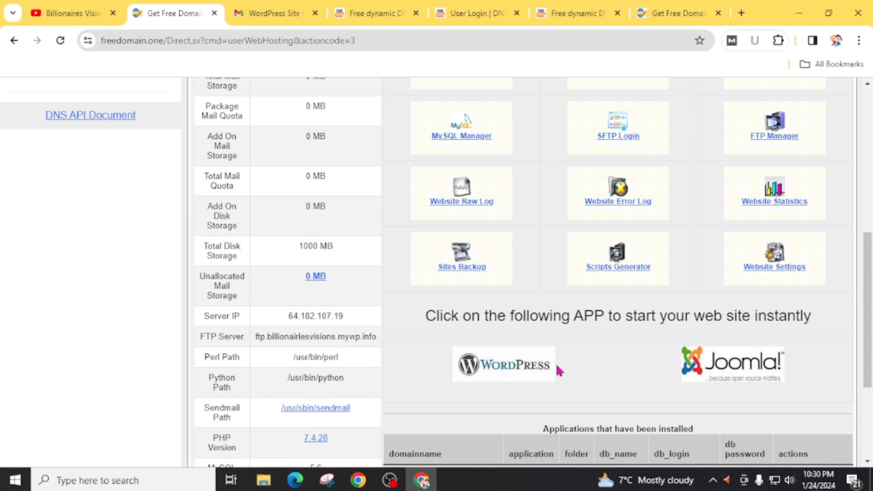
mouse_move(532, 367)
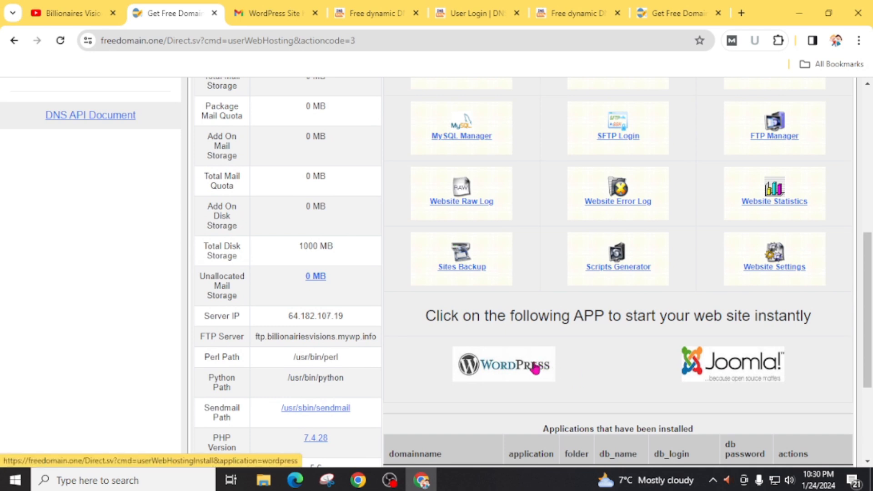
left_click(503, 364)
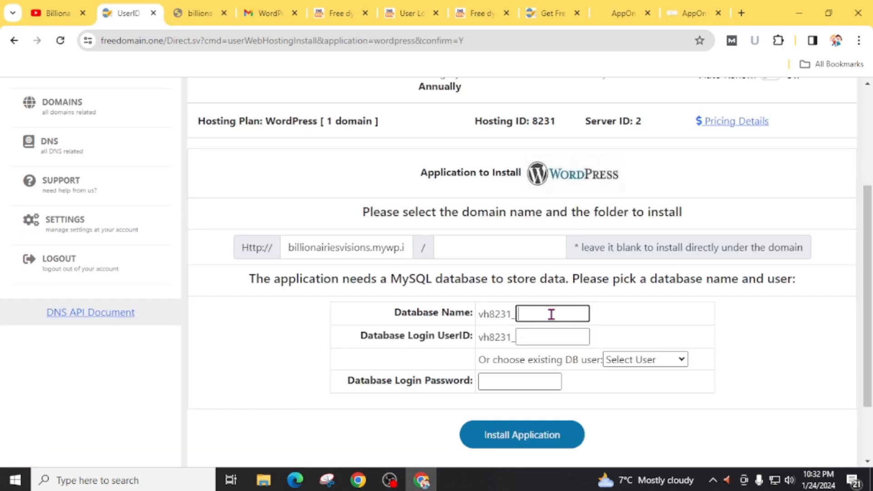
- Fill database name 'abc' with user and password, then run Install Application
type("ab")
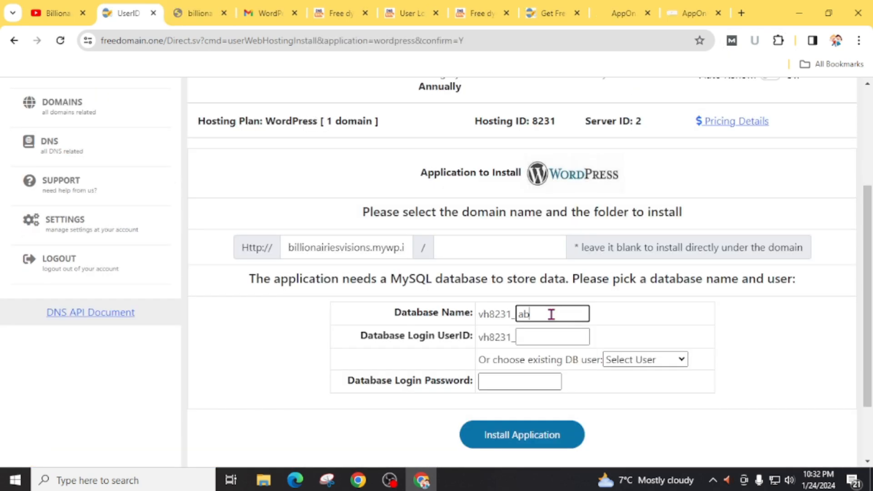
type("c")
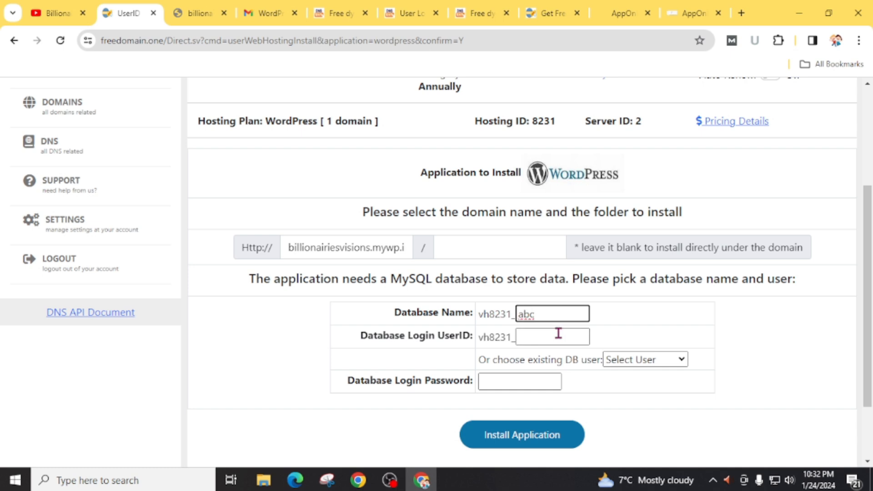
left_click(551, 336)
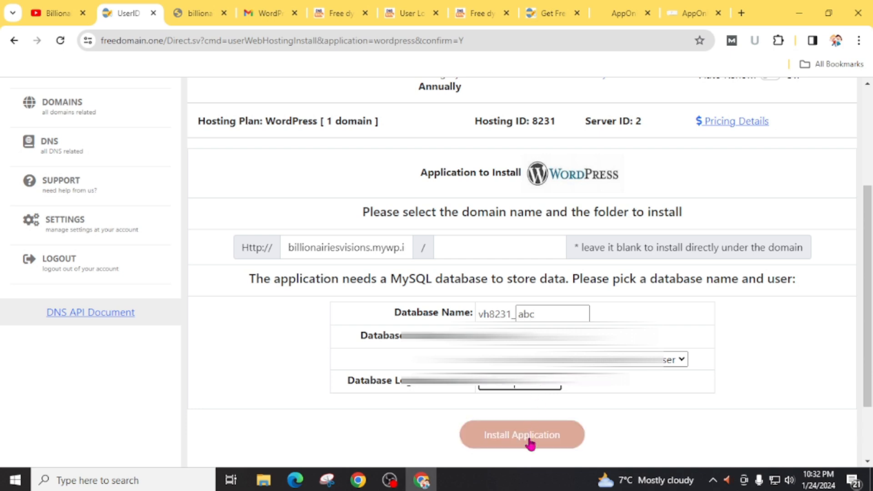
left_click(521, 435)
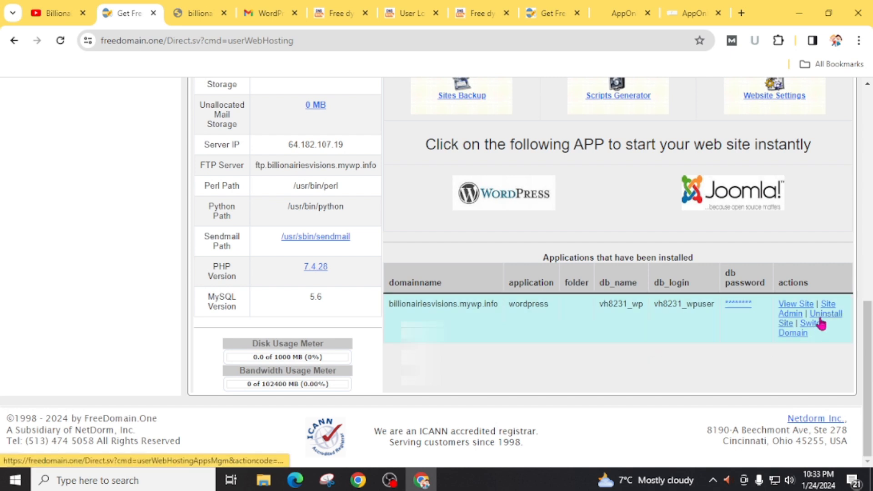
mouse_move(758, 333)
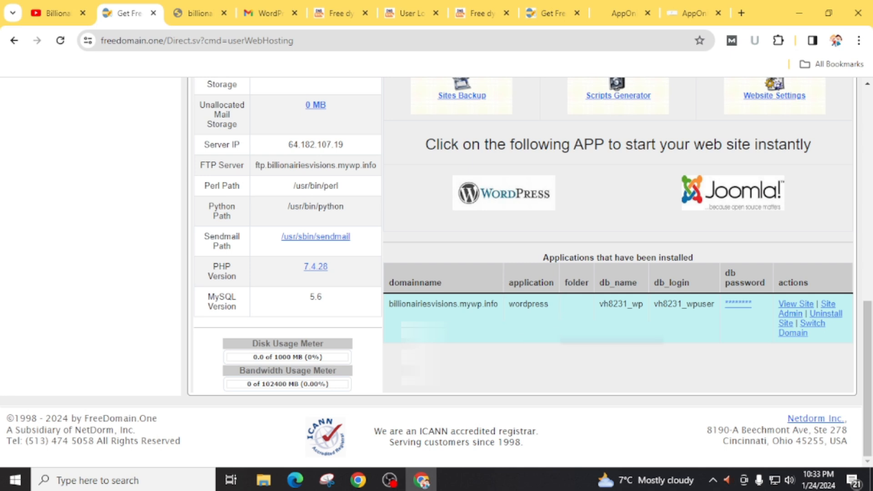
mouse_move(795, 309)
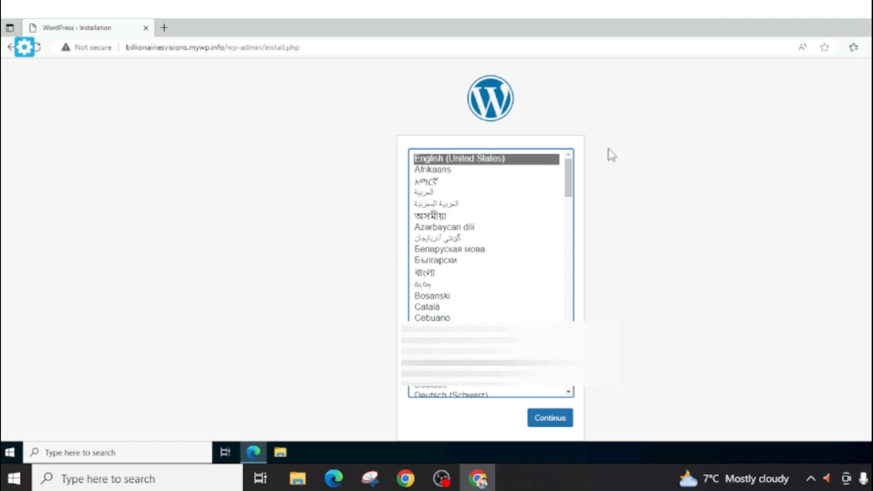
mouse_move(549, 417)
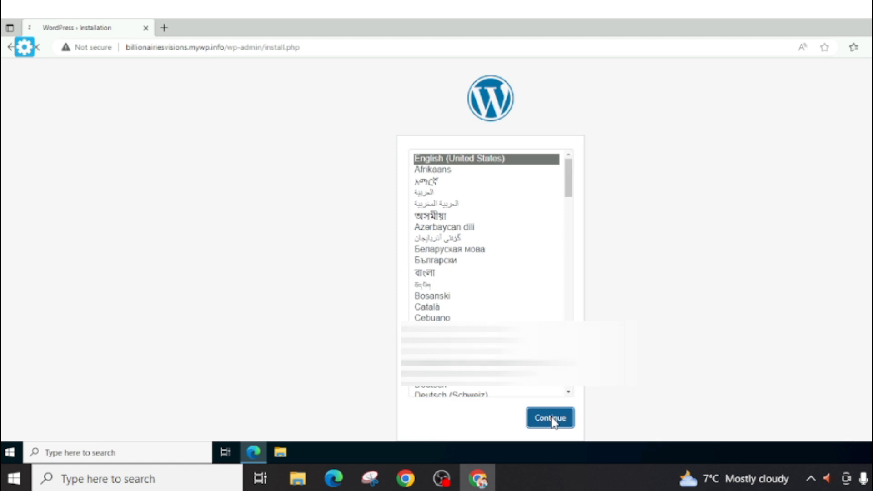
- Finish WordPress setup in English (United States) as Billionairies / admin and reach the login page
left_click(549, 417)
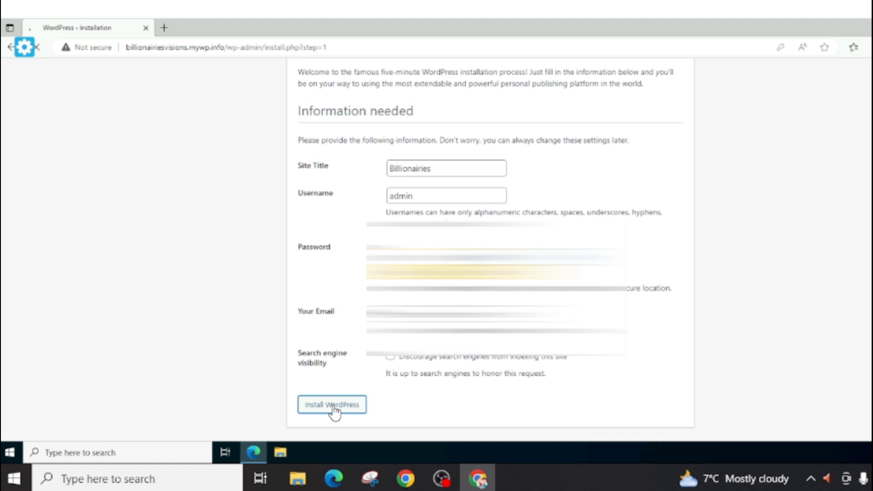
left_click(331, 404)
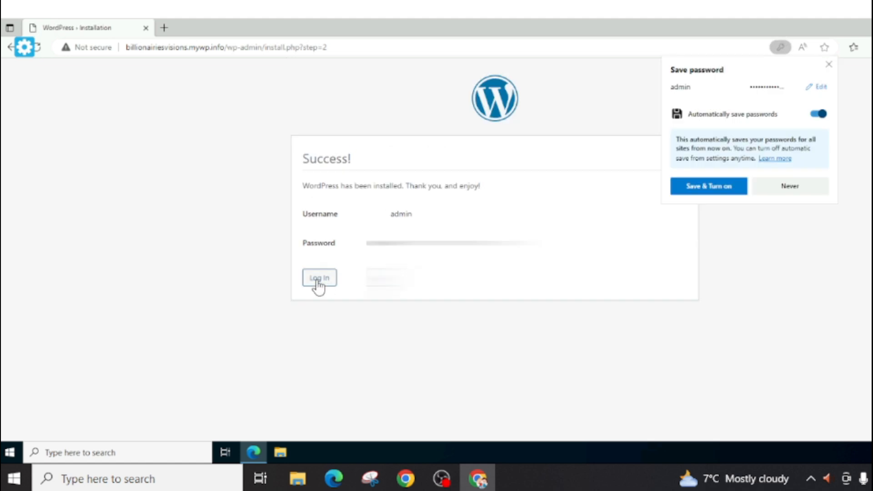
left_click(319, 277)
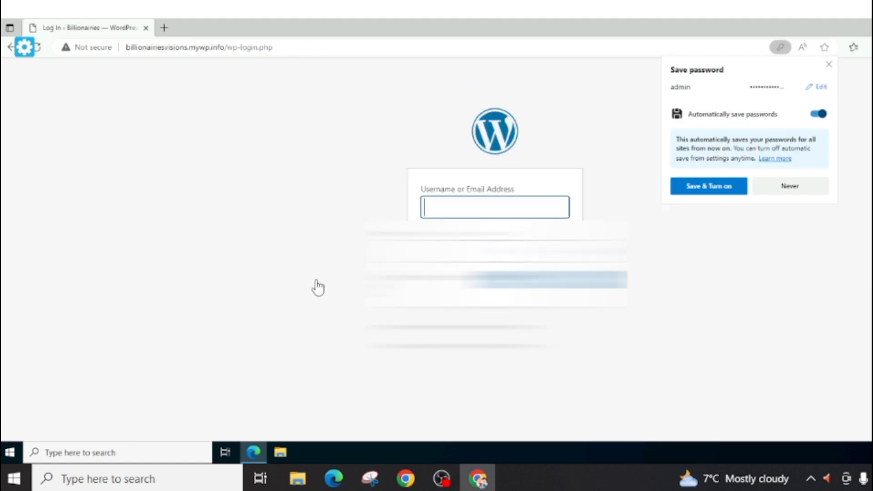
mouse_move(445, 210)
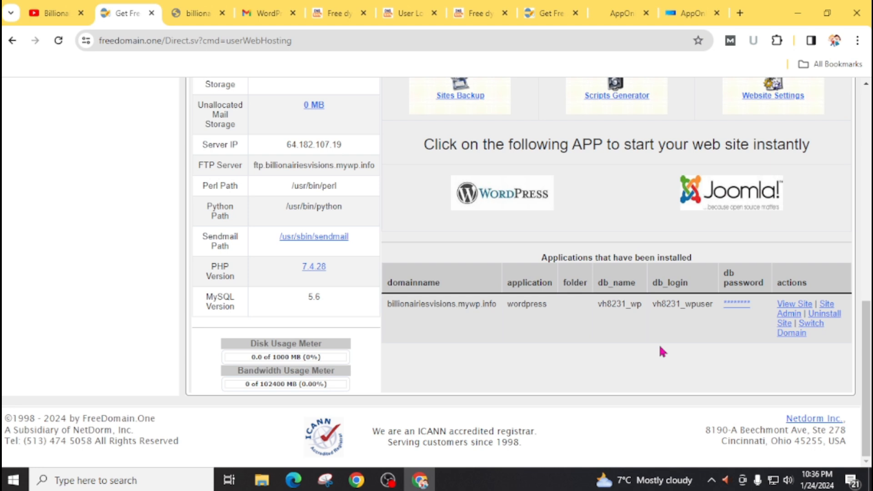
- Switch the browser to the Billionaires Vision YouTube channel's videos page
left_click(50, 12)
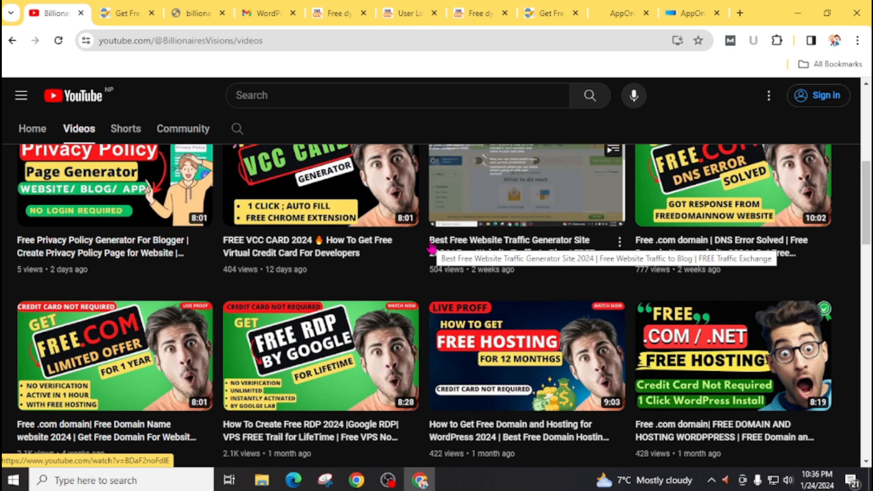
scroll("up", 3)
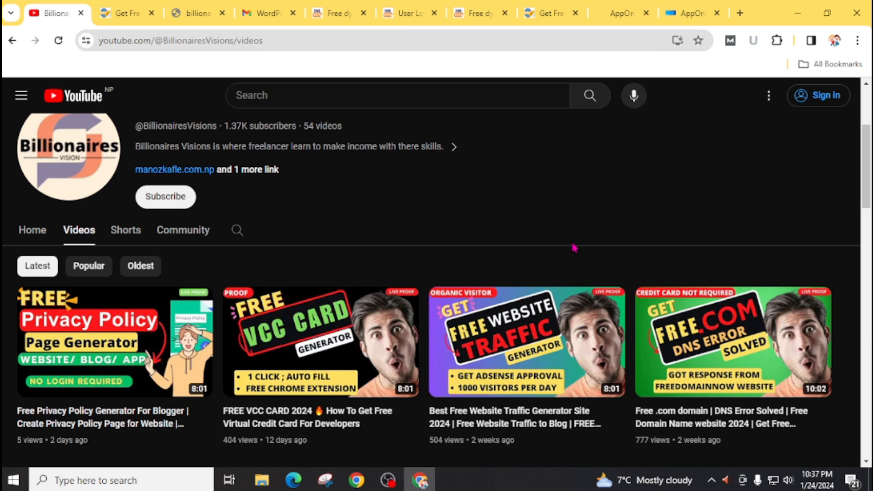
mouse_move(656, 197)
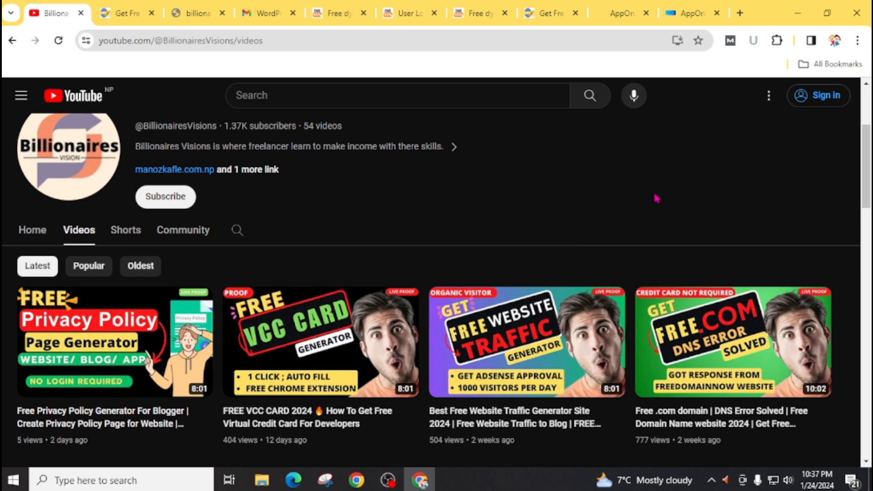
scroll("down", 3)
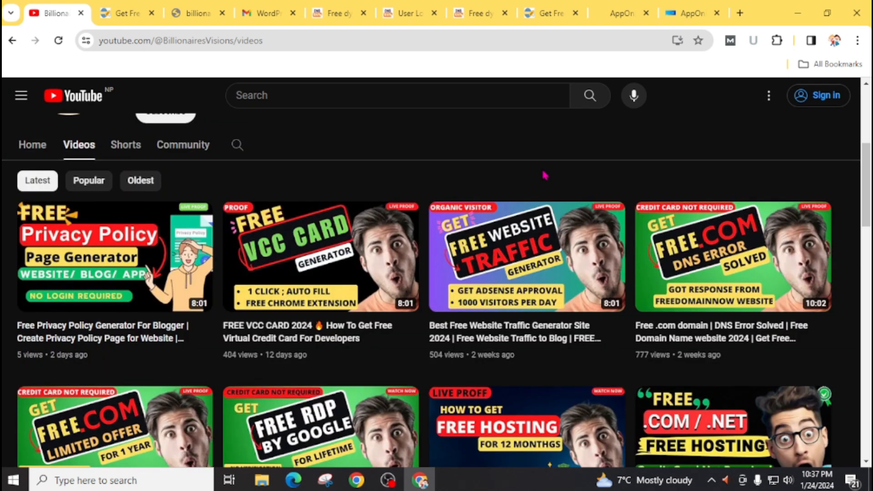
scroll("down", 3)
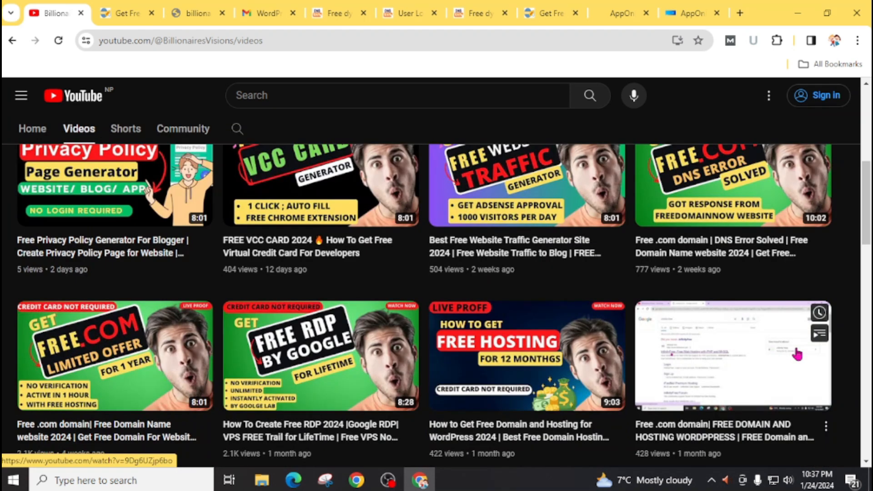
scroll("down", 3)
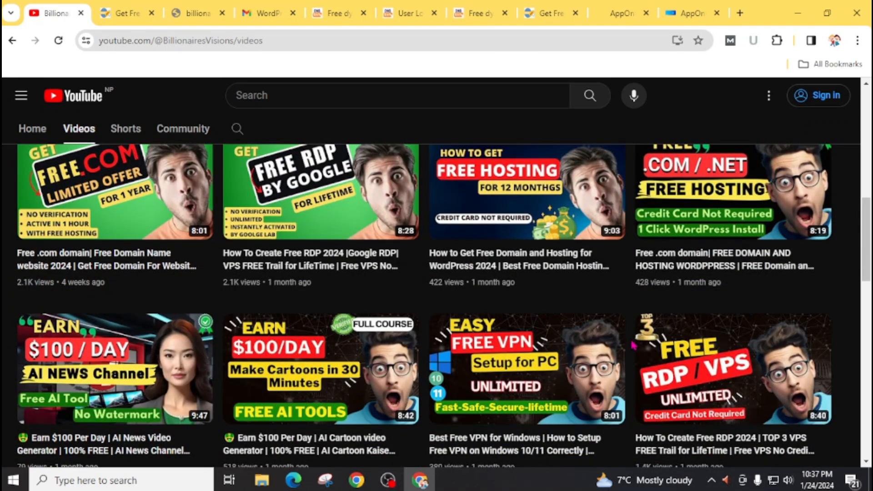
scroll("up", 3)
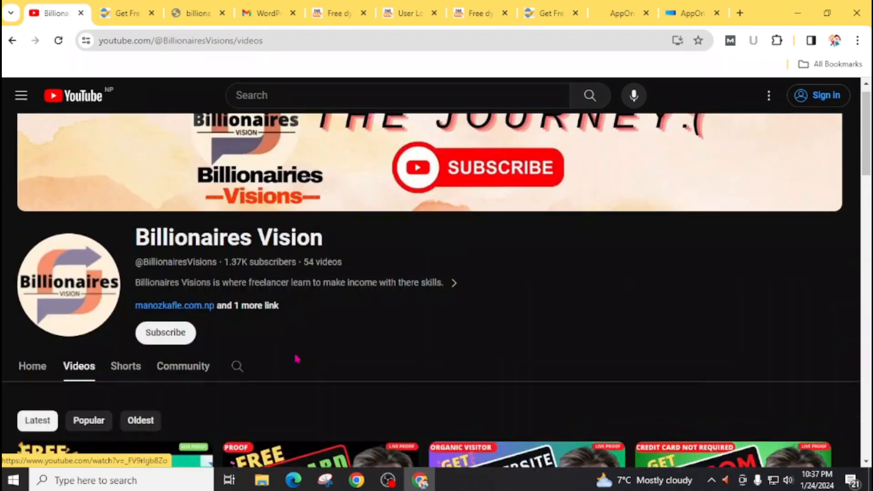